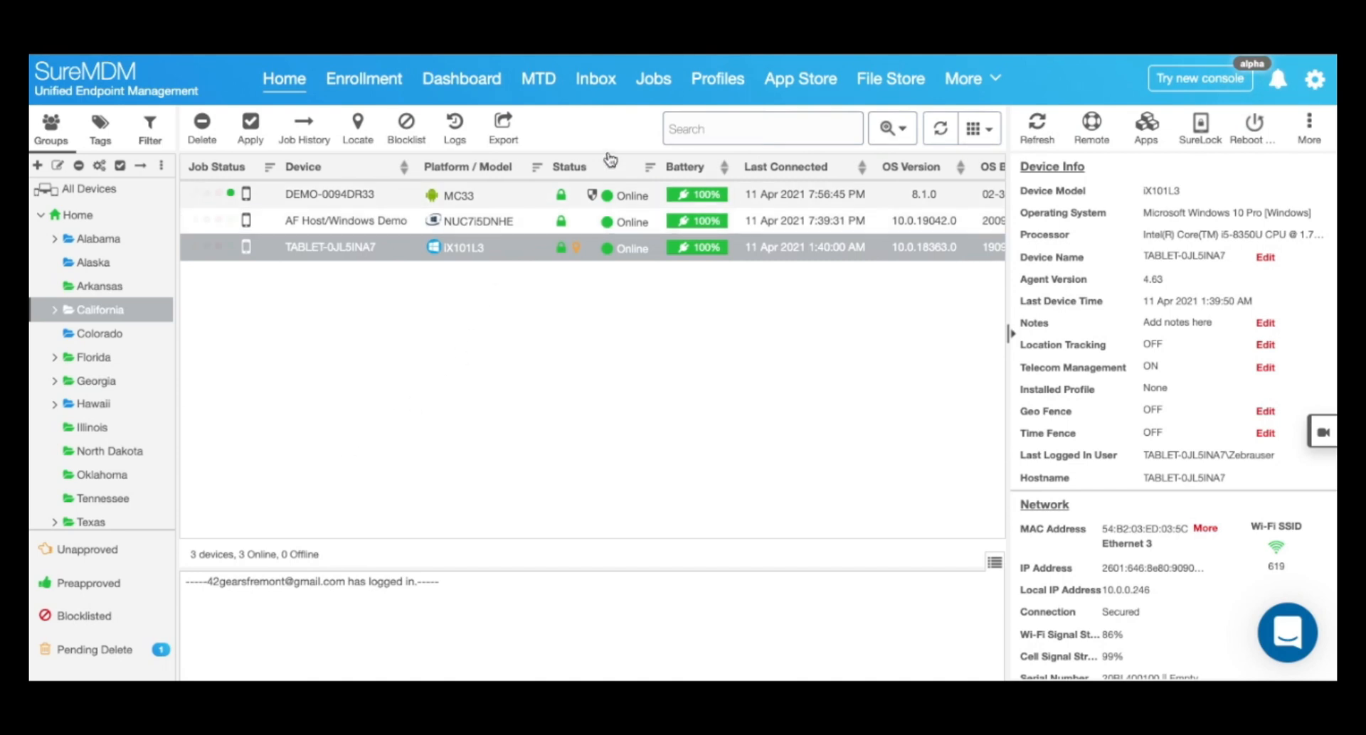
Start a new Windows profile from Profiles and select its Kiosk Profile section
{"action": "left_click", "coordinate": [717, 78]}
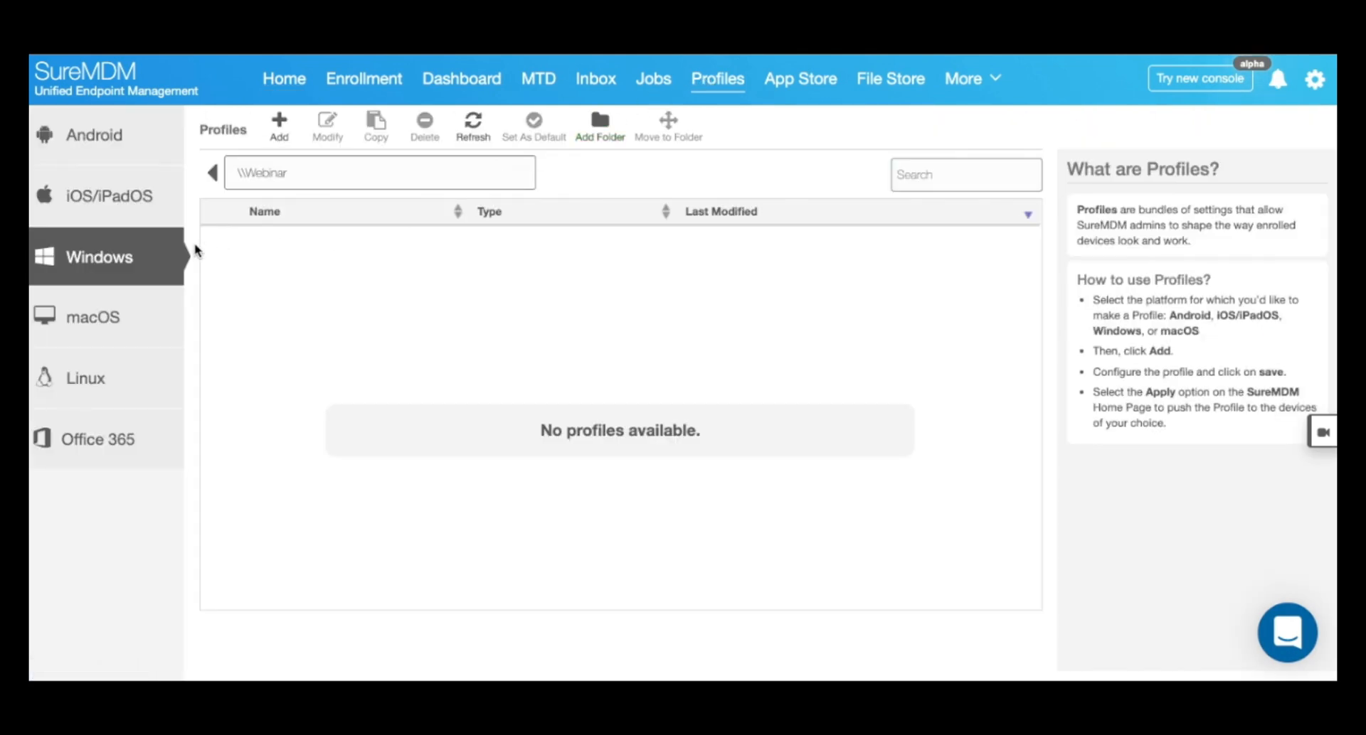
{"action": "mouse_move", "coordinate": [156, 262]}
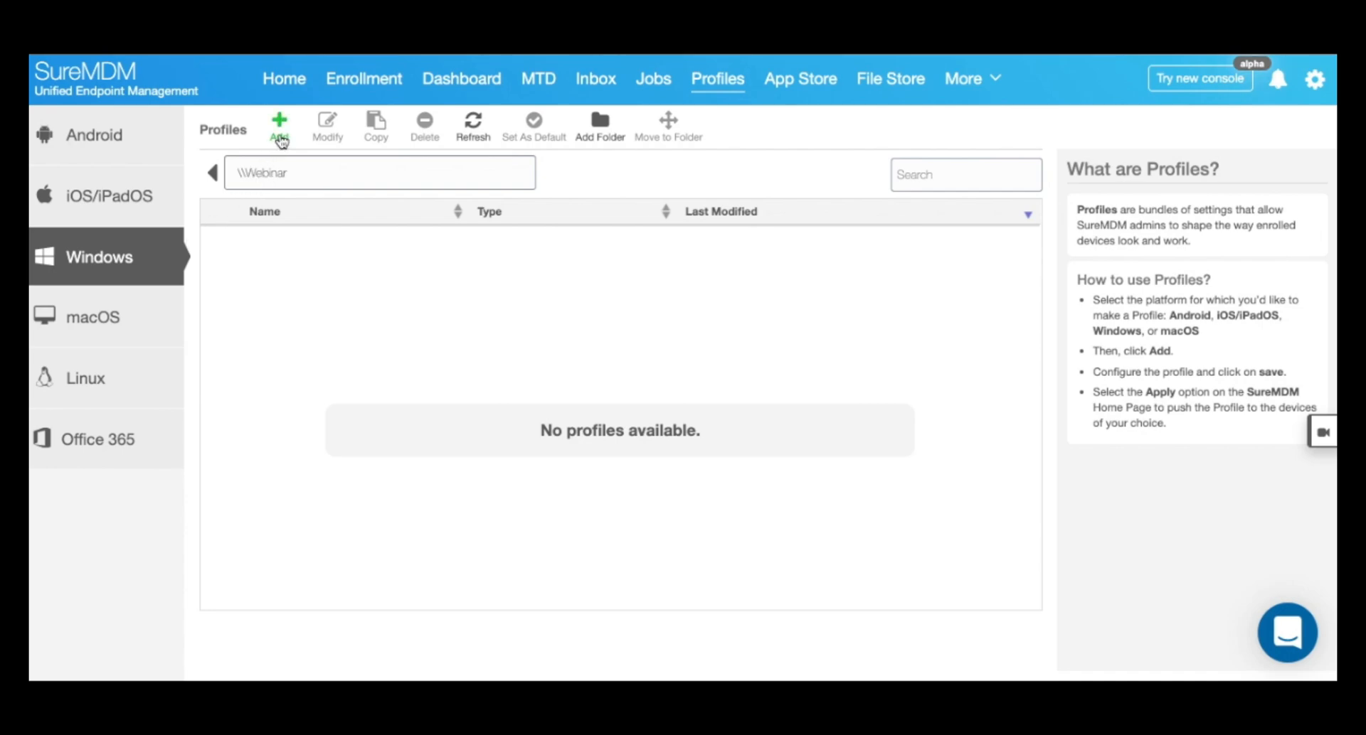
{"action": "left_click", "coordinate": [278, 123]}
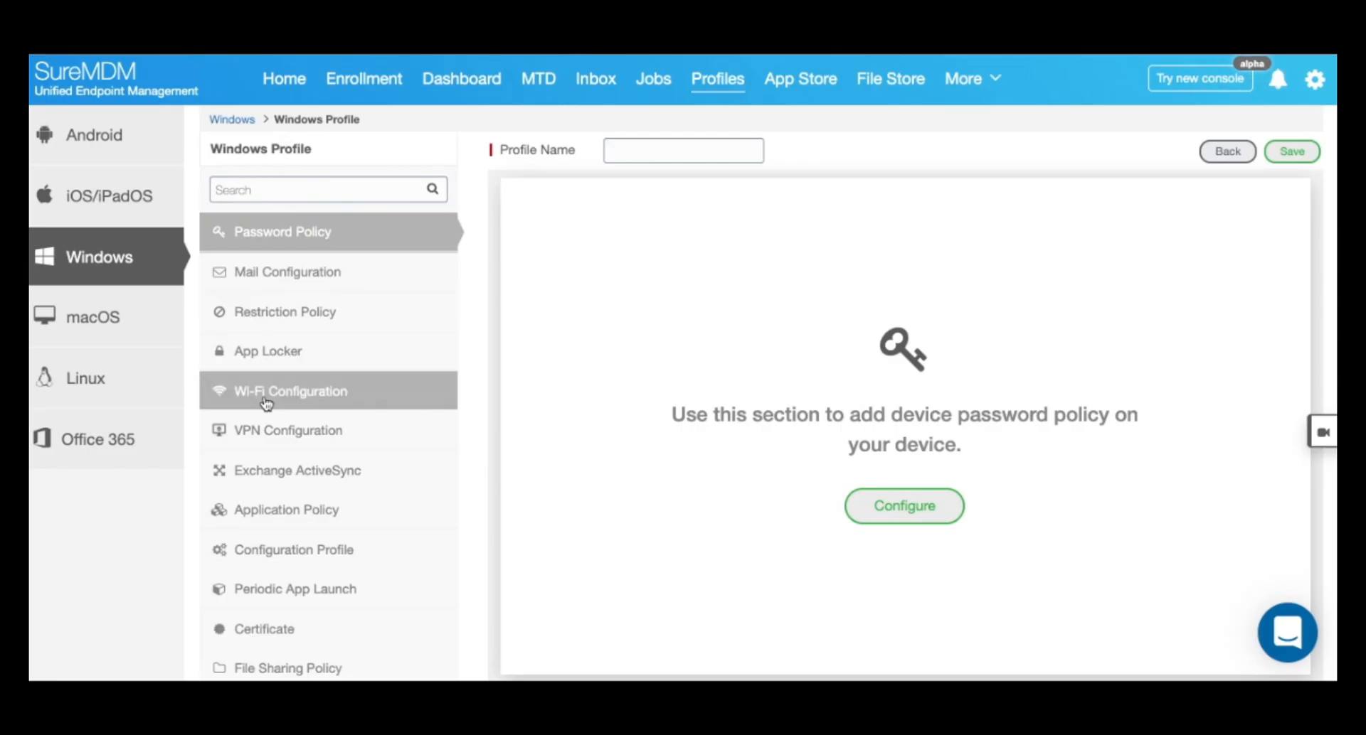
{"action": "scroll", "scroll_direction": "down", "scroll_amount": 3}
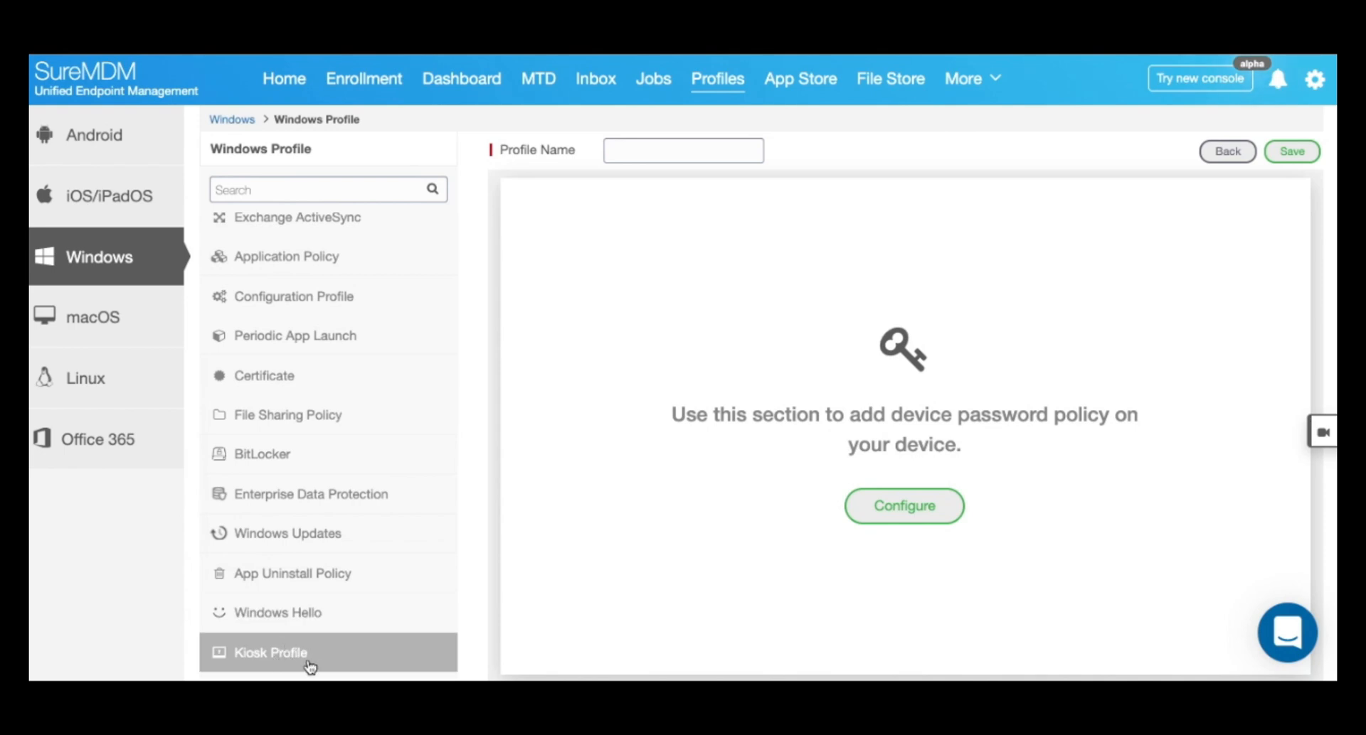
{"action": "left_click", "coordinate": [269, 653]}
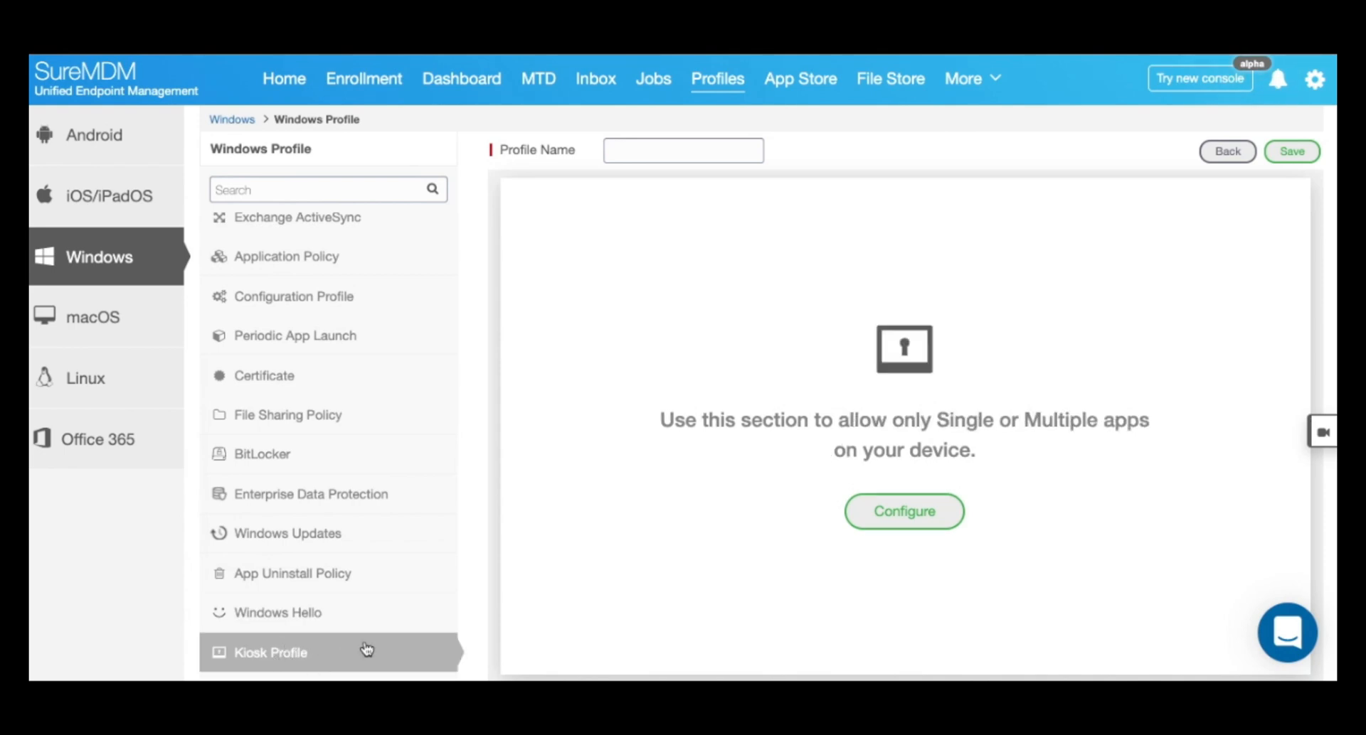
Set Kiosk Mode to Multi app kiosk with Local user account logon named ZEBRAUSER
{"action": "left_click", "coordinate": [903, 512]}
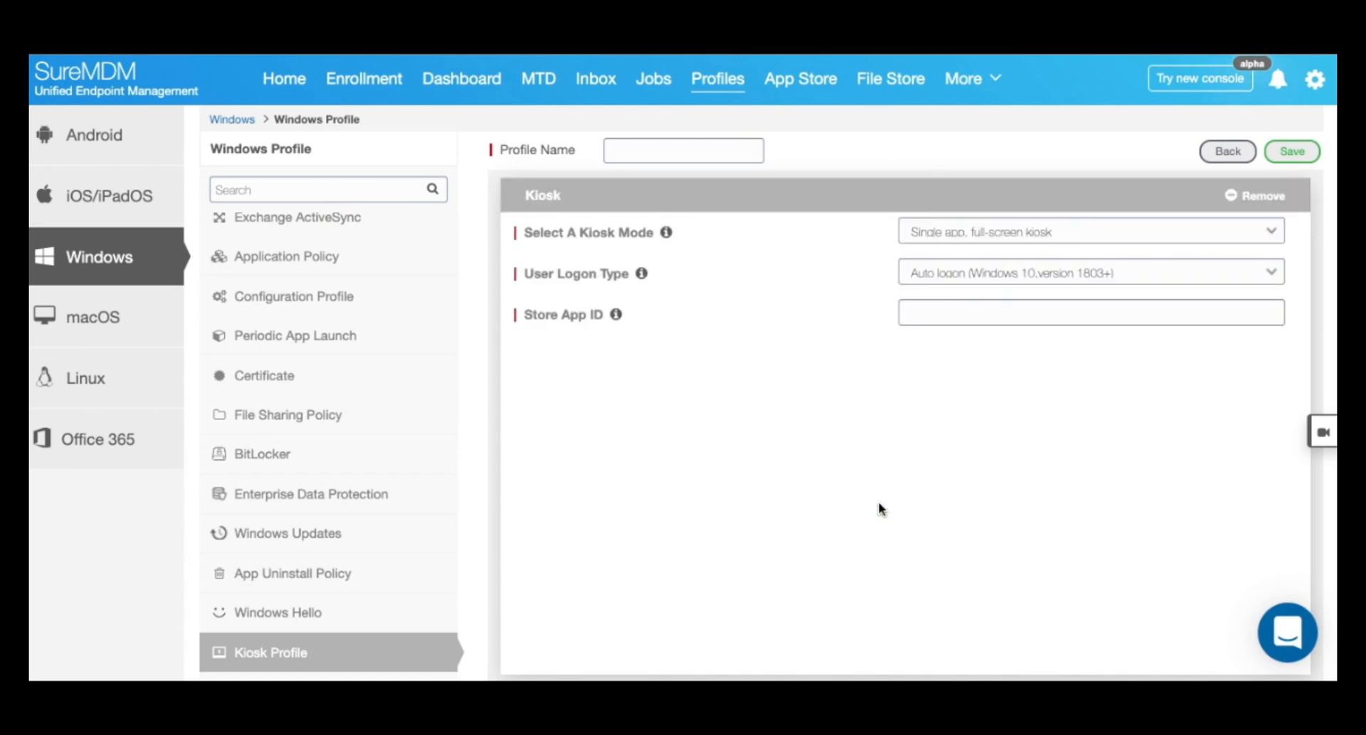
{"action": "mouse_move", "coordinate": [972, 244]}
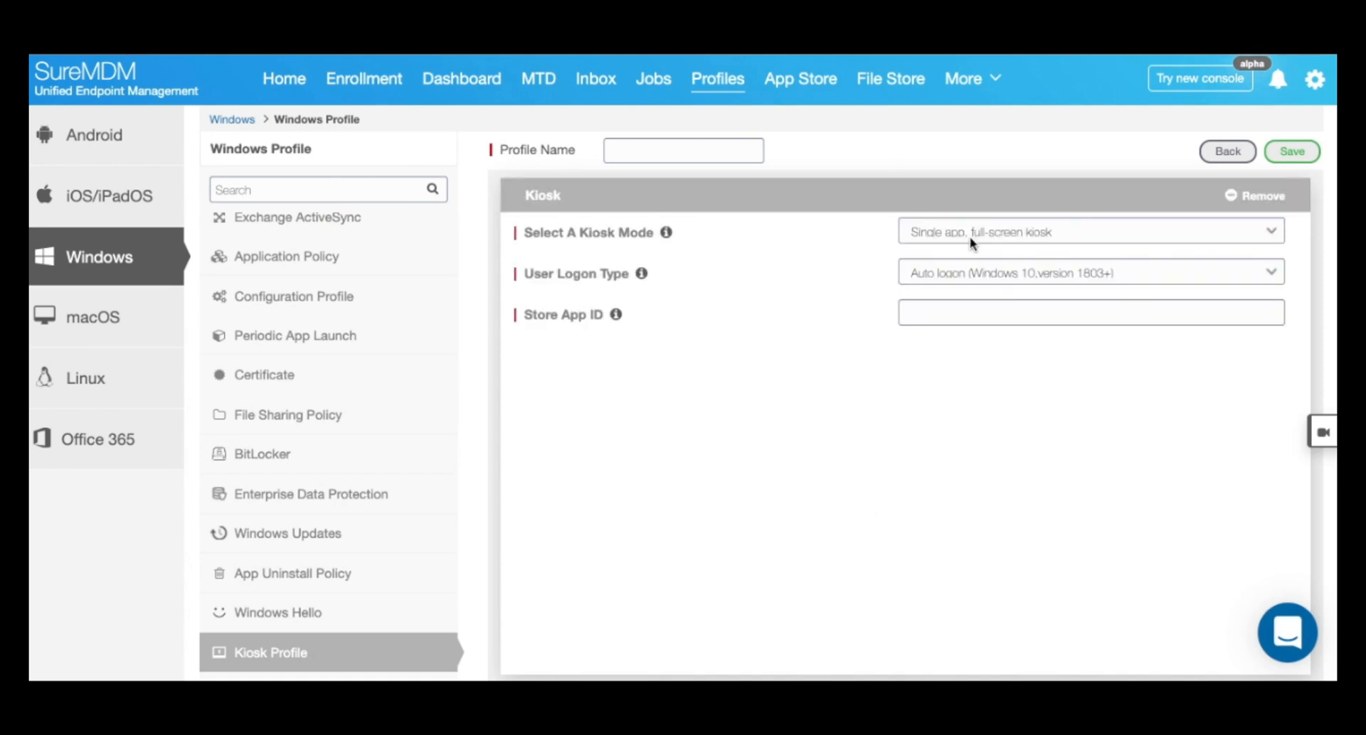
{"action": "left_click", "coordinate": [1089, 232]}
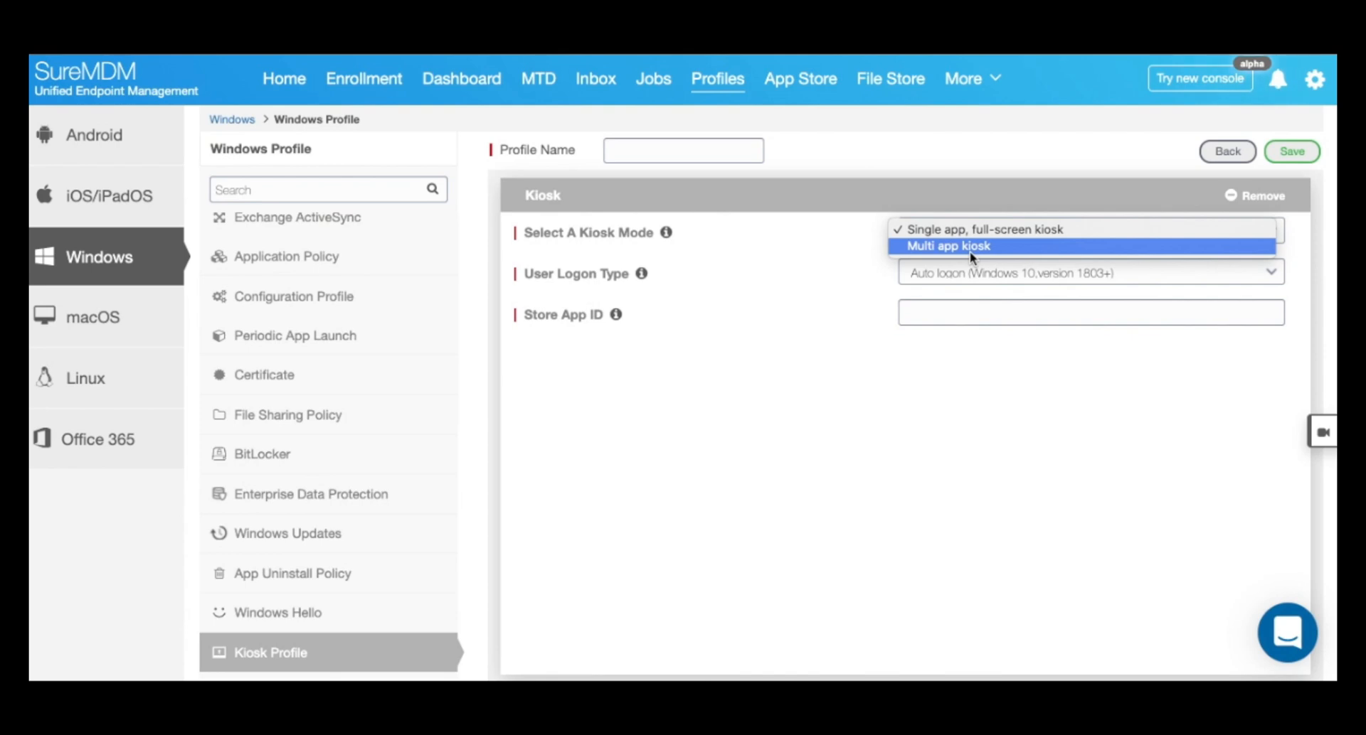
{"action": "left_click", "coordinate": [947, 247]}
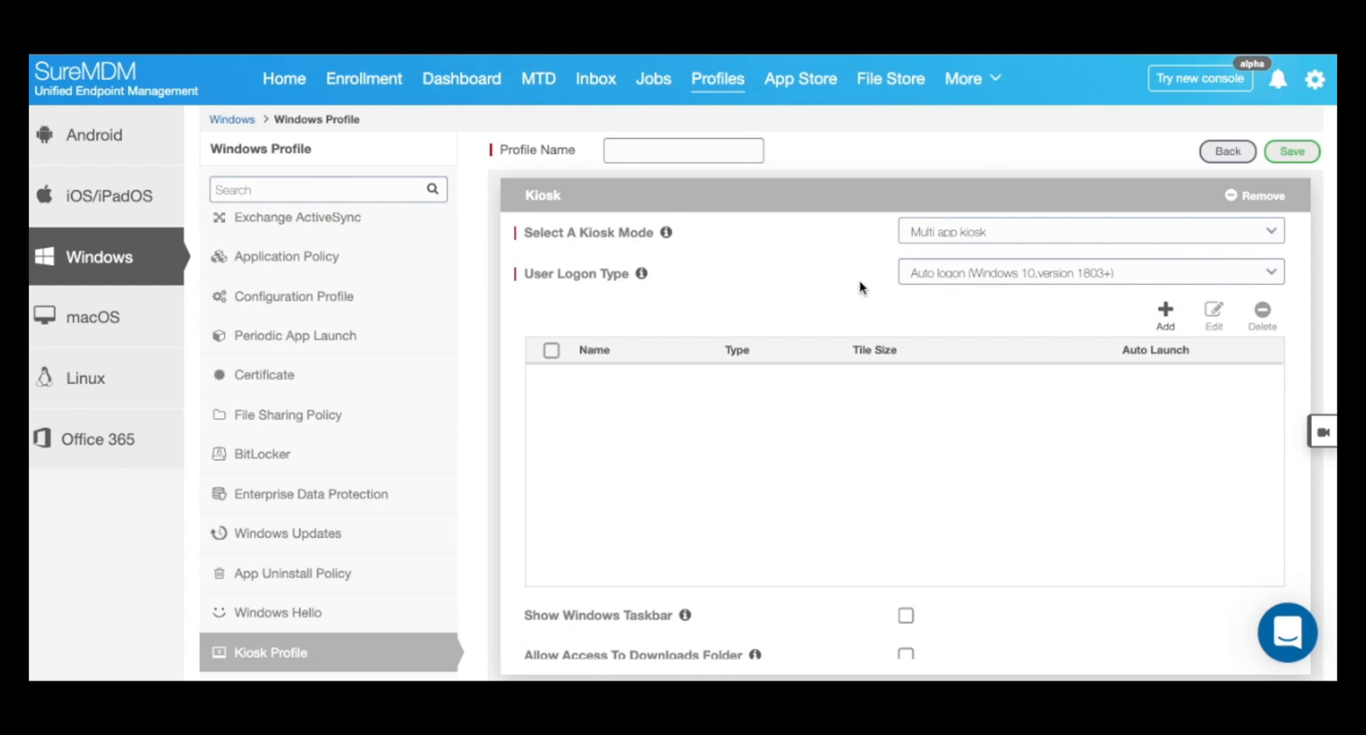
{"action": "left_click", "coordinate": [1088, 273]}
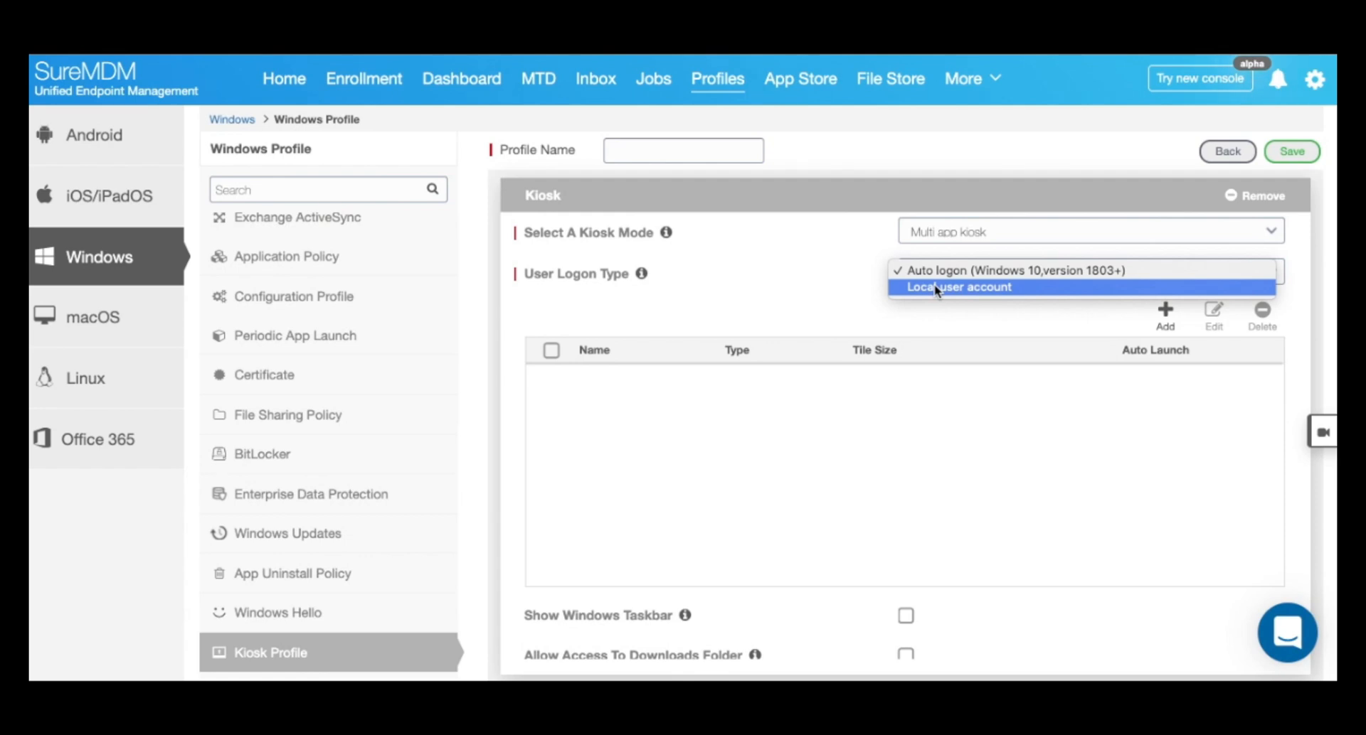
{"action": "left_click", "coordinate": [958, 288]}
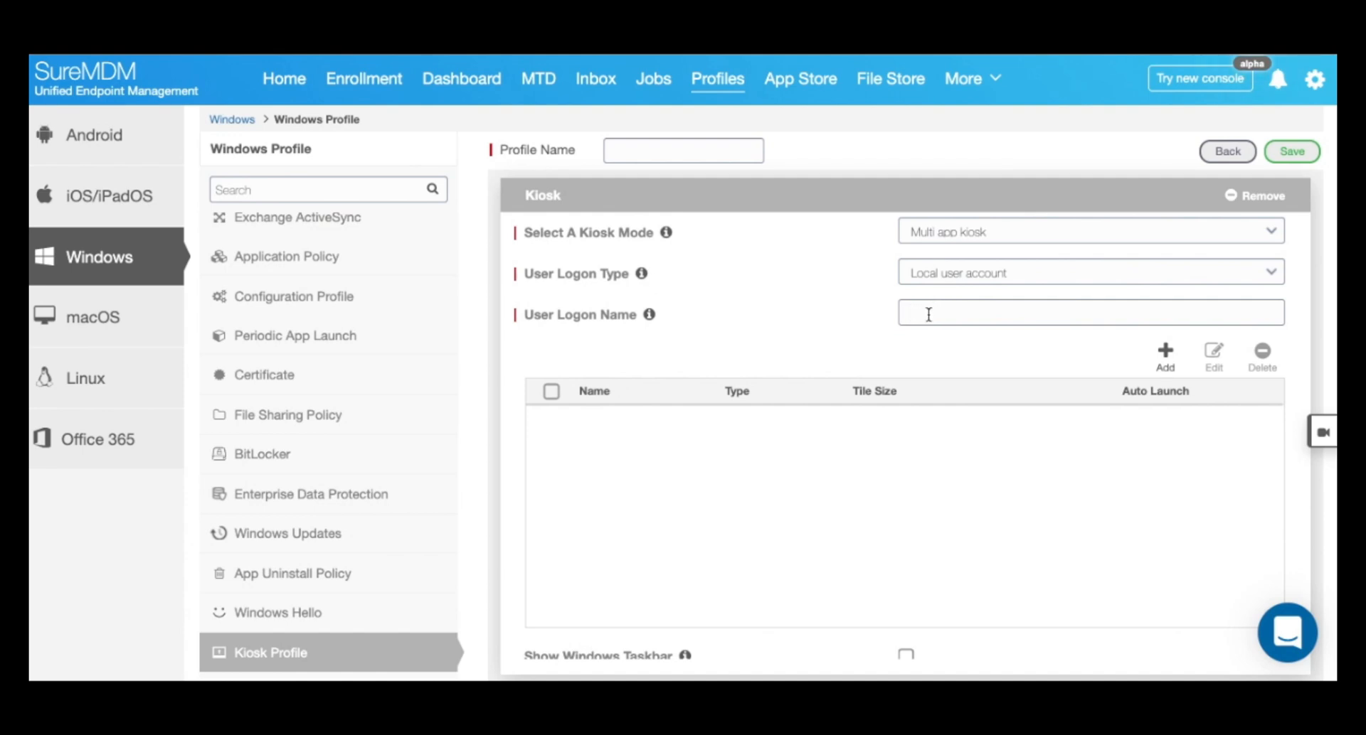
{"action": "type", "text": "ZEBRA"}
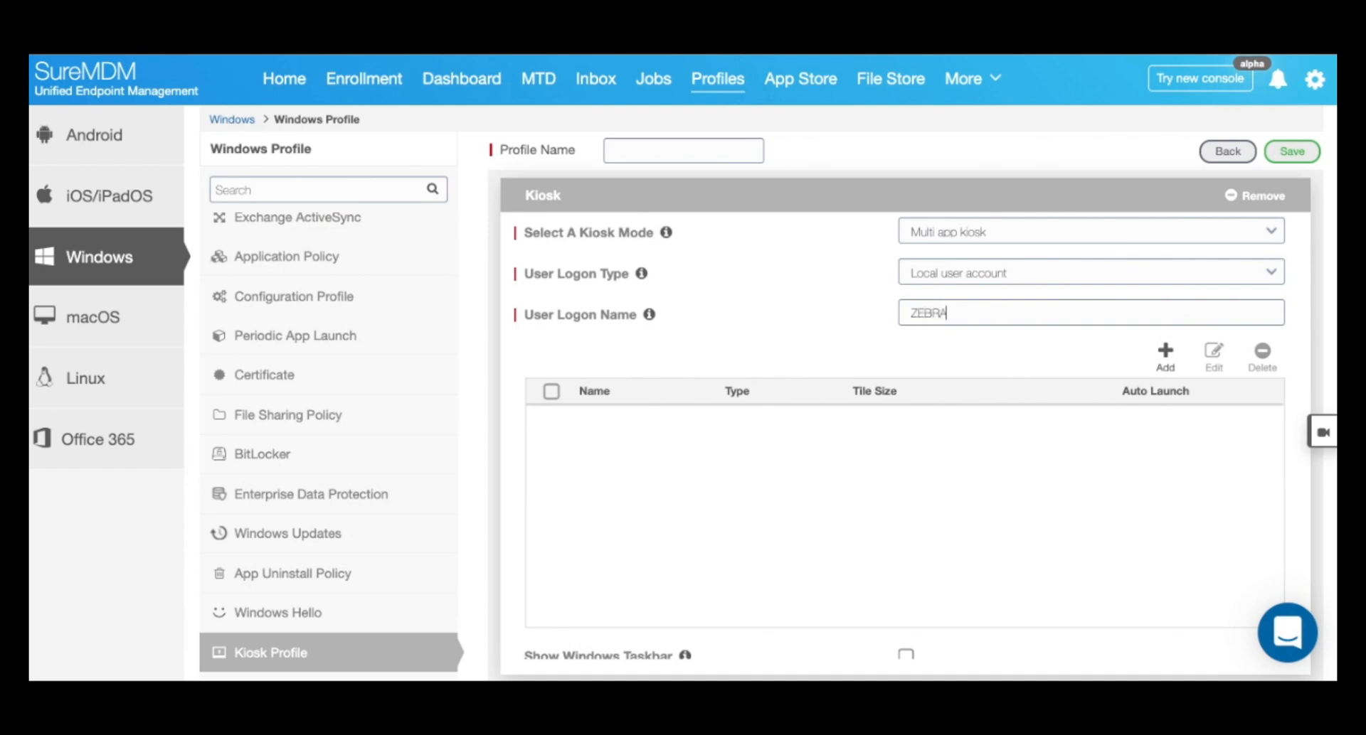
{"action": "type", "text": "USER"}
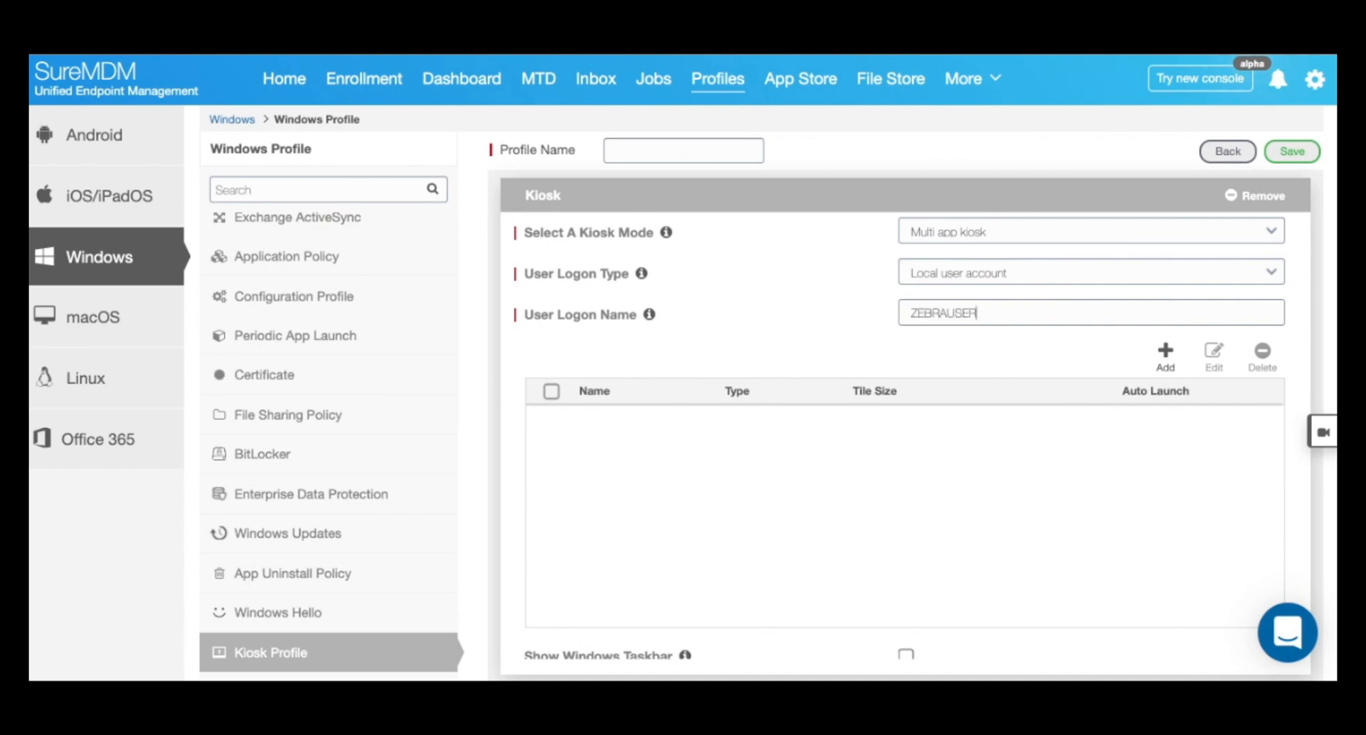
{"action": "mouse_move", "coordinate": [1095, 368]}
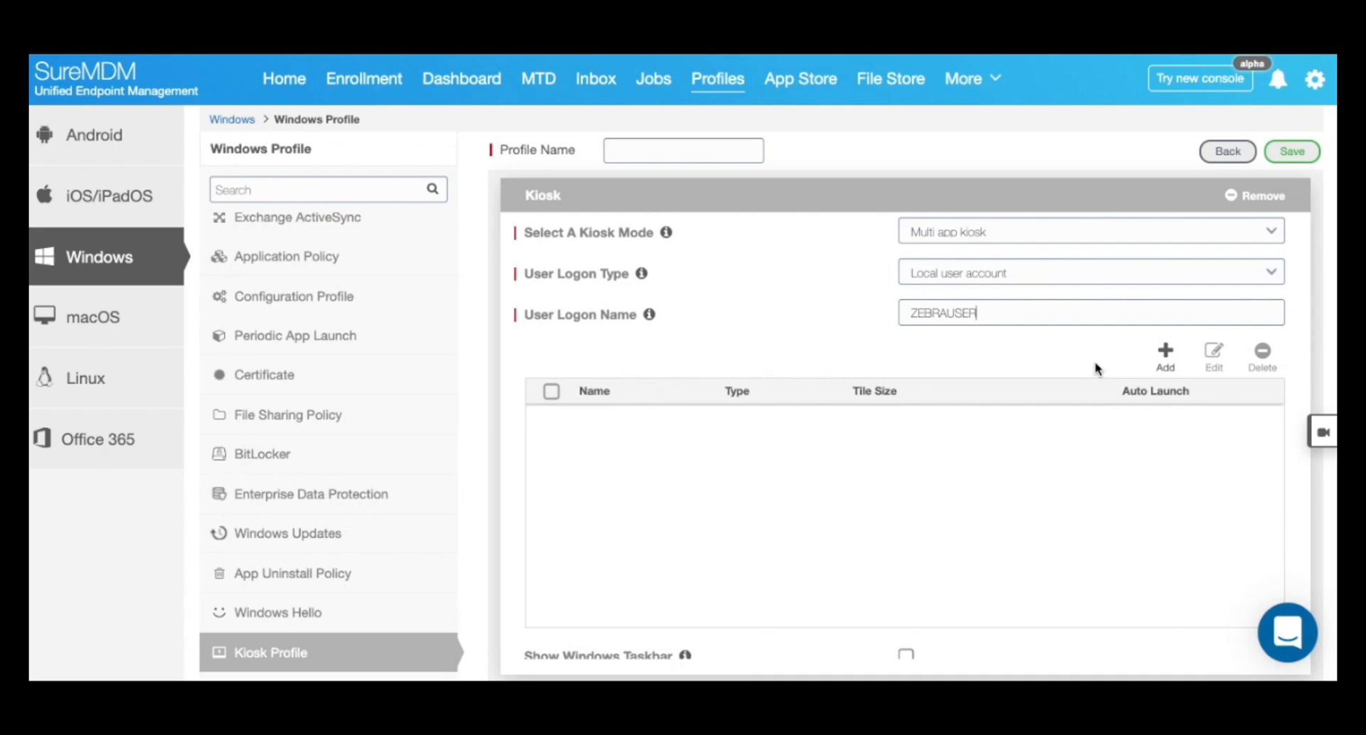
Begin adding a Store app named SKYPE to the kiosk app list
{"action": "left_click", "coordinate": [1165, 357]}
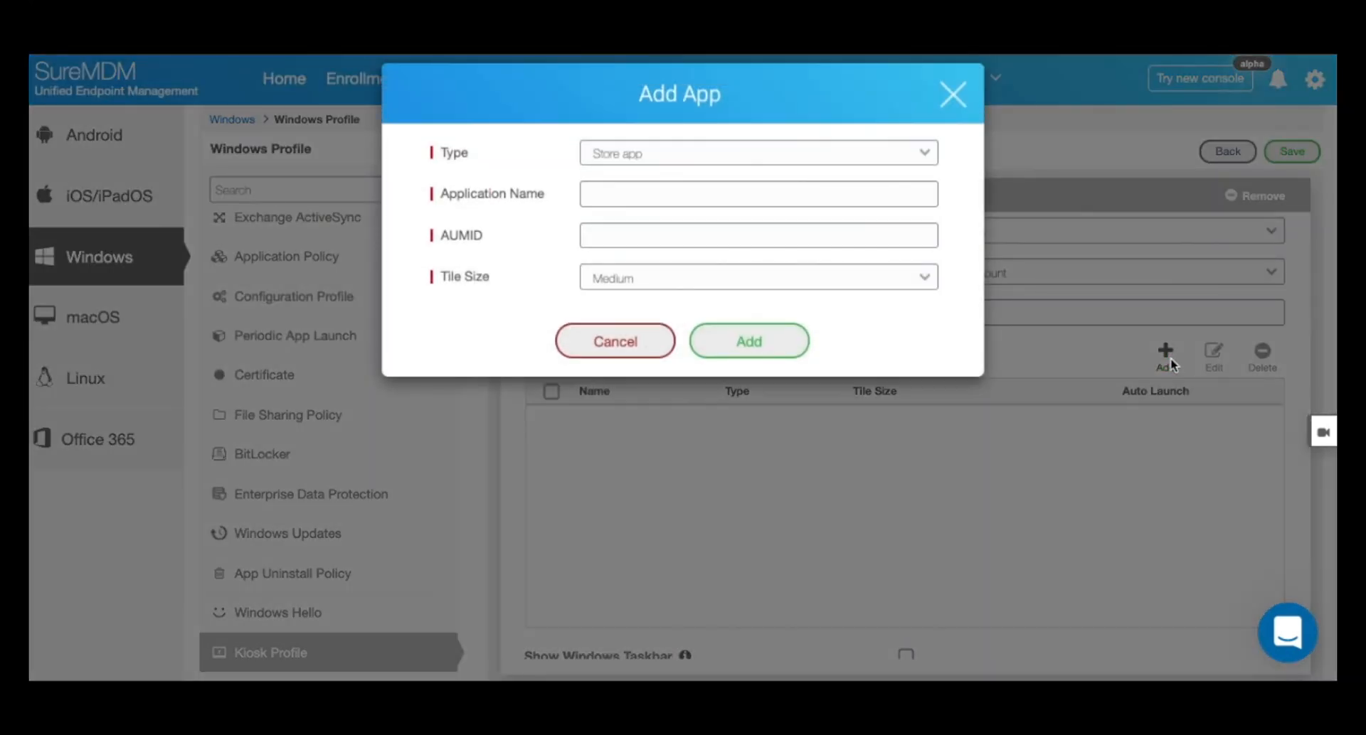
{"action": "mouse_move", "coordinate": [1144, 358]}
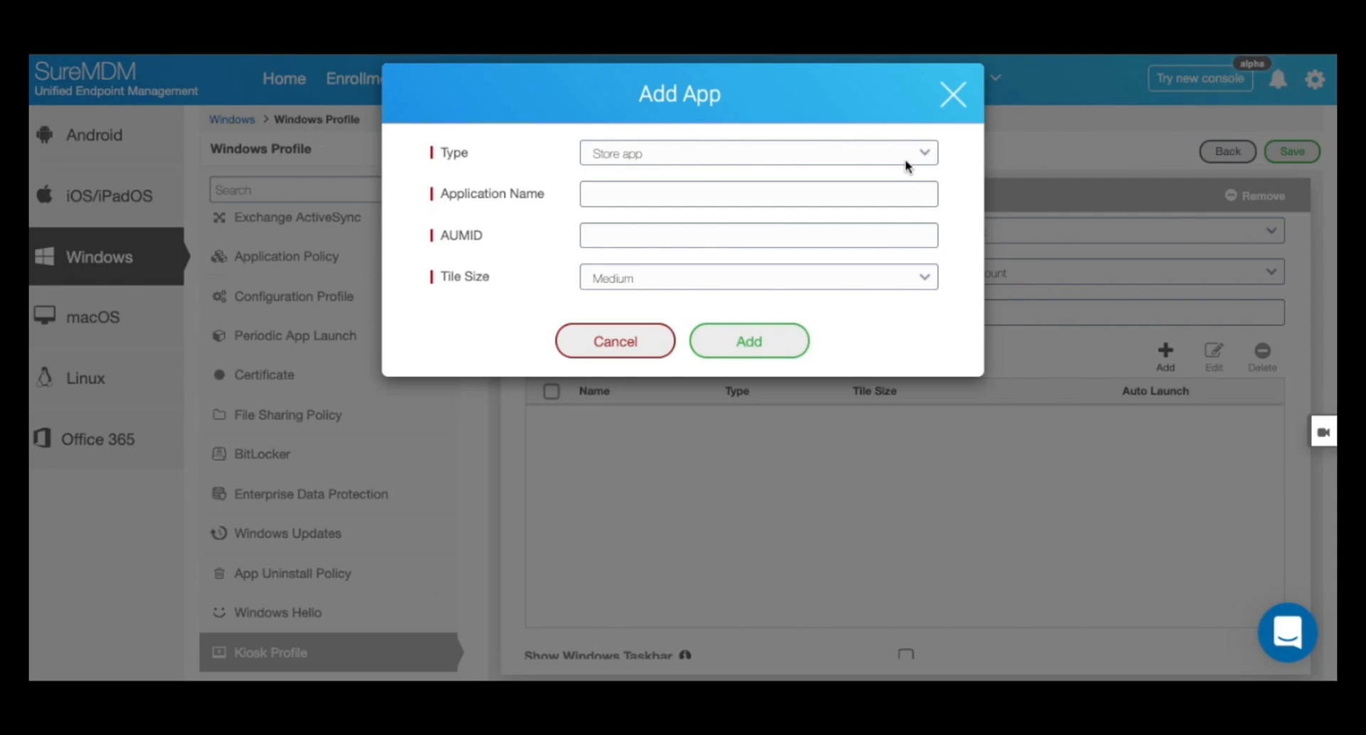
{"action": "left_click", "coordinate": [754, 152]}
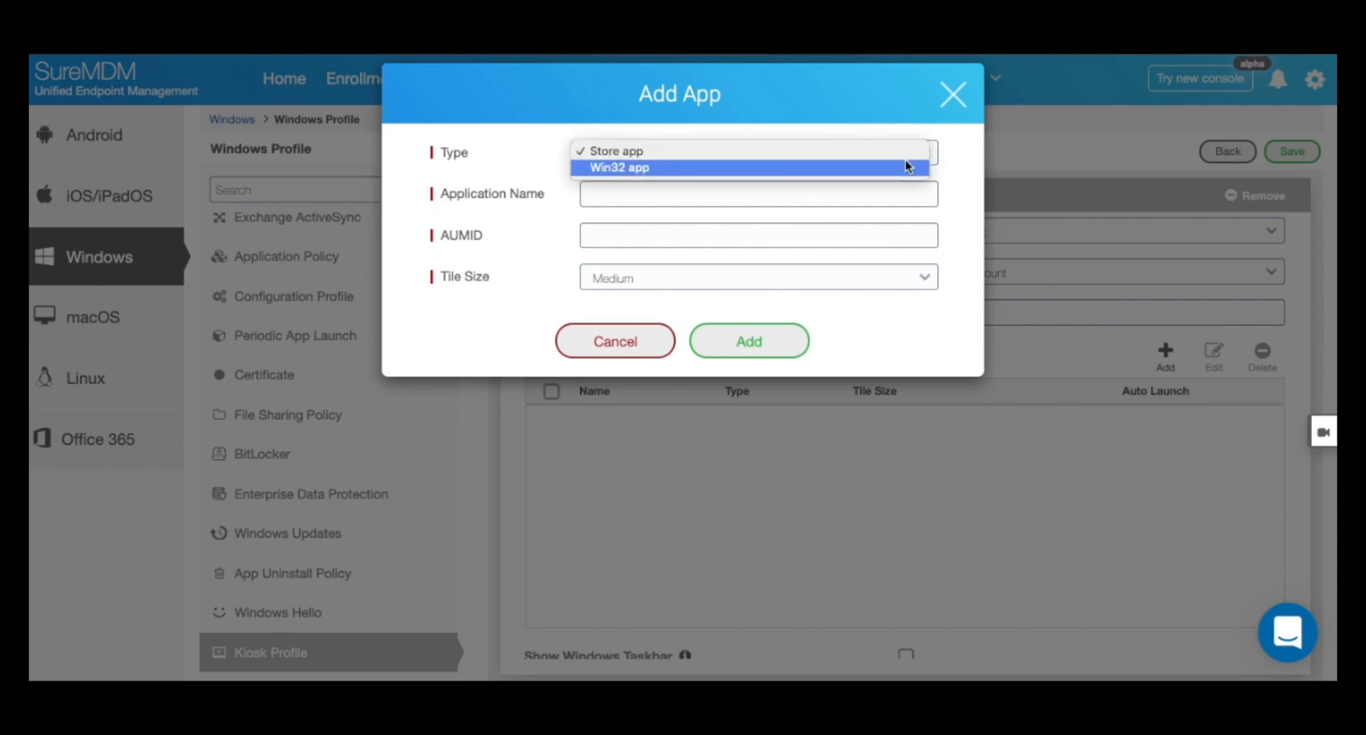
{"action": "left_click", "coordinate": [921, 152]}
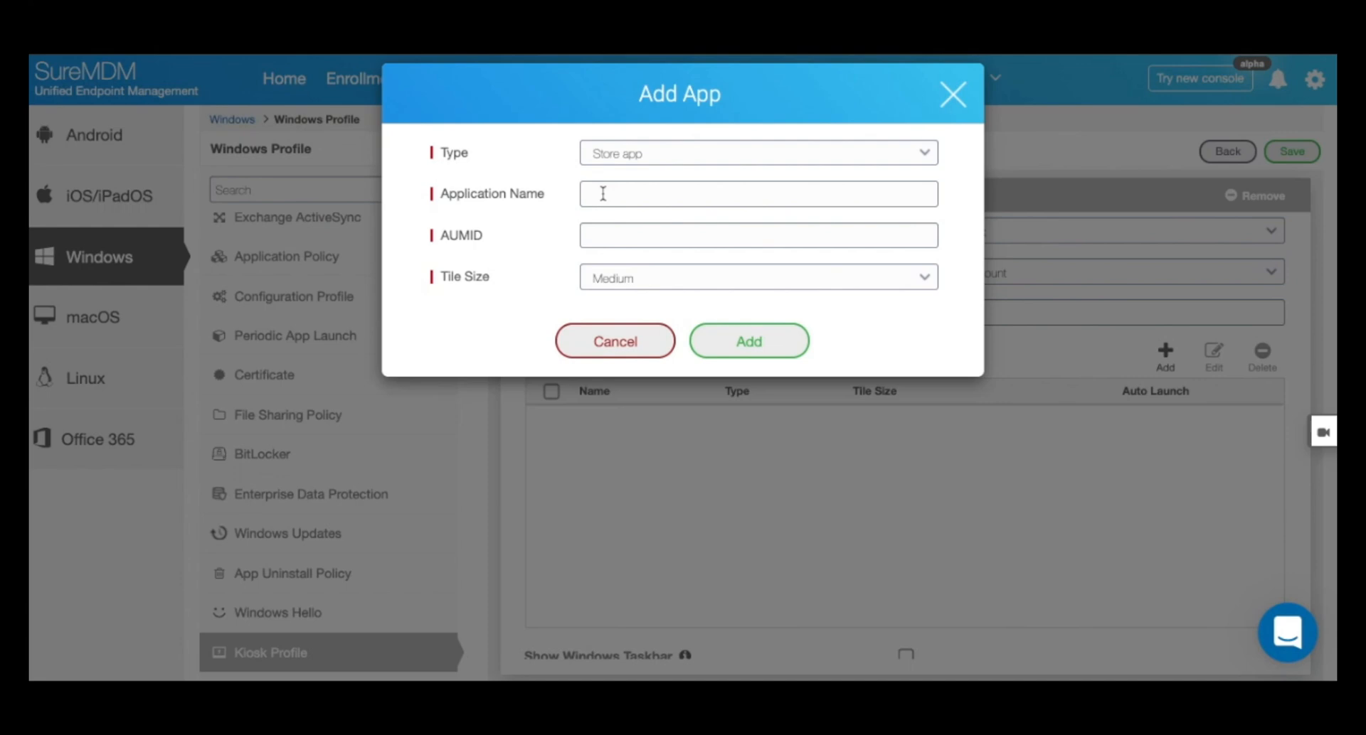
{"action": "type", "text": "SKYP"}
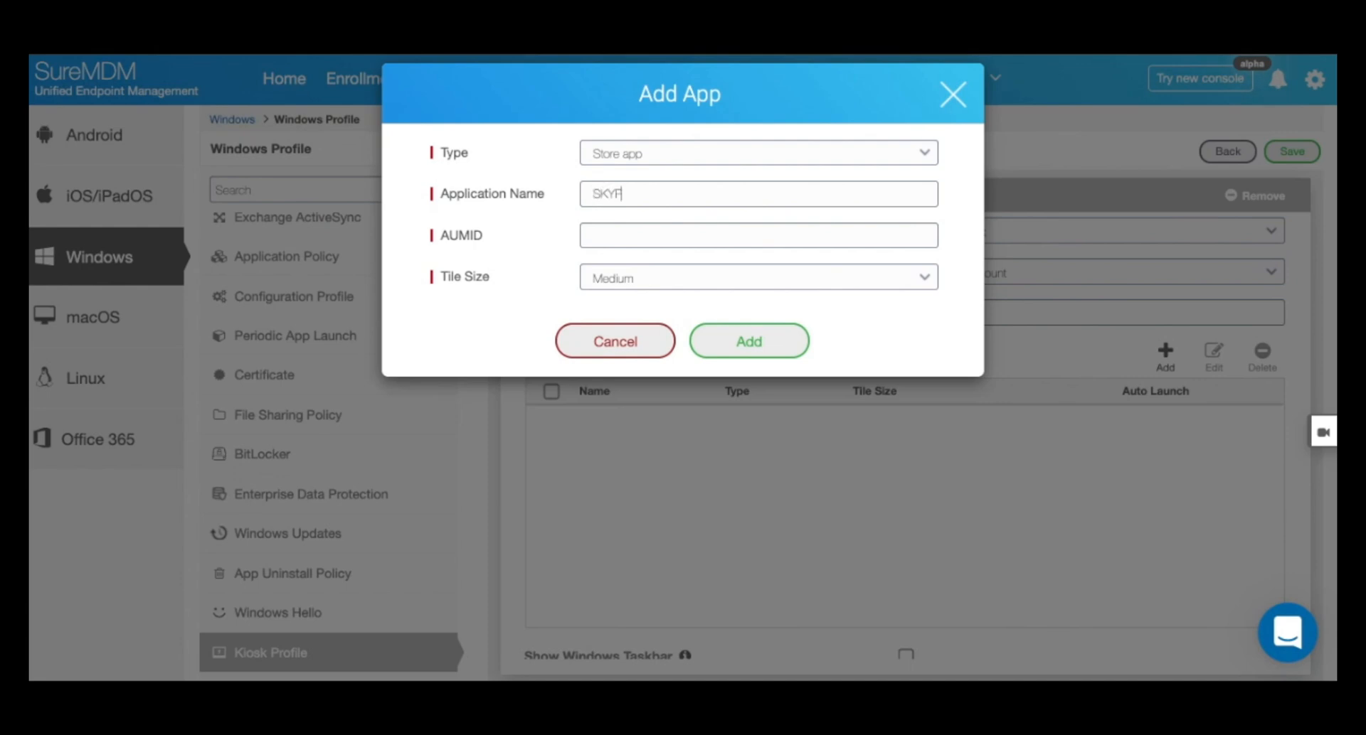
{"action": "type", "text": "E"}
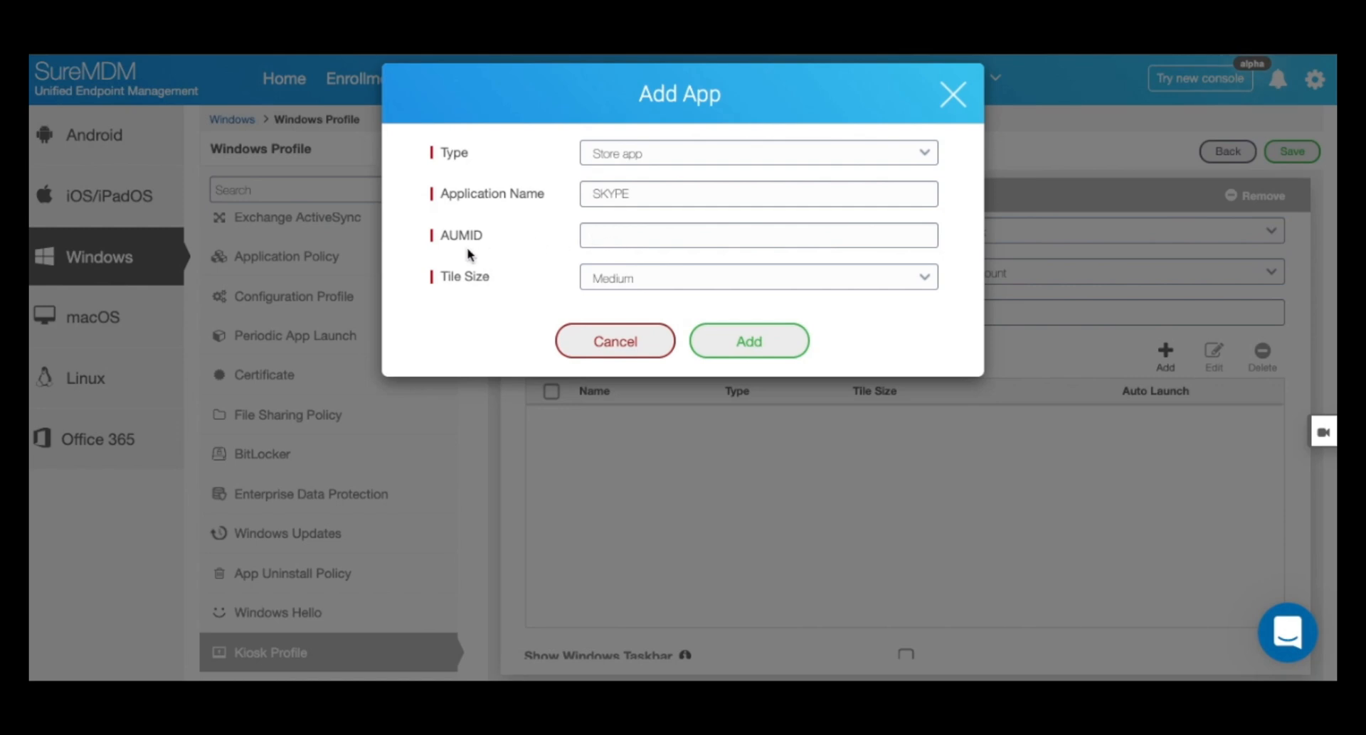
{"action": "mouse_move", "coordinate": [471, 251]}
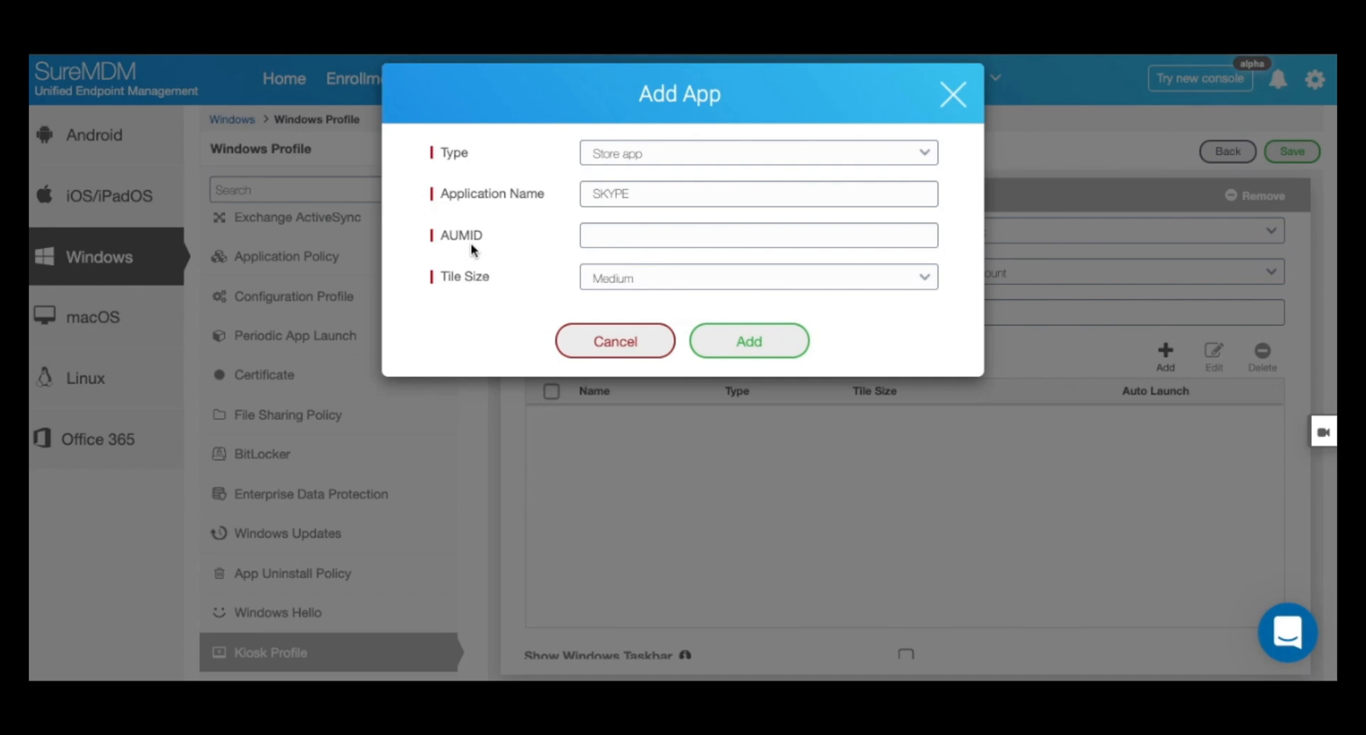
{"action": "mouse_move", "coordinate": [574, 292]}
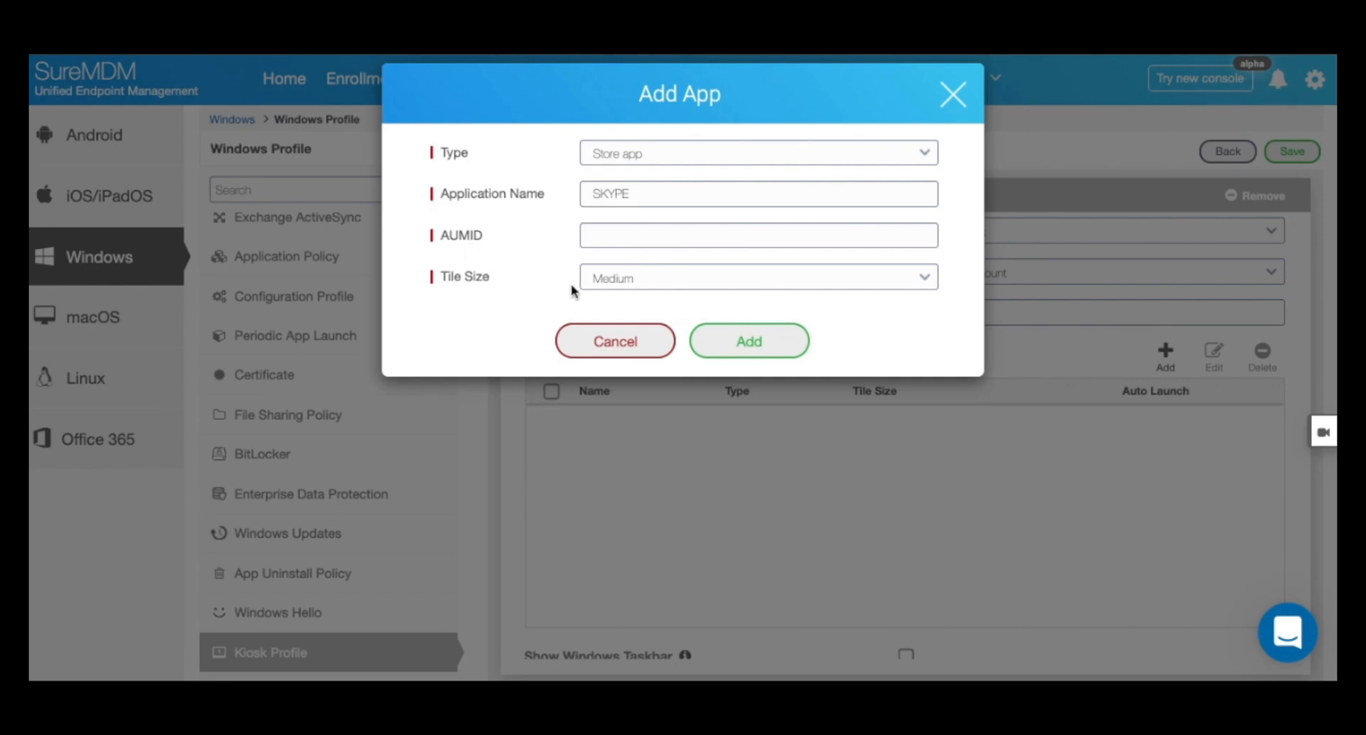
Enter the Skype AUMID, keep Medium tile size, and add it to the kiosk apps
{"action": "left_click", "coordinate": [756, 235]}
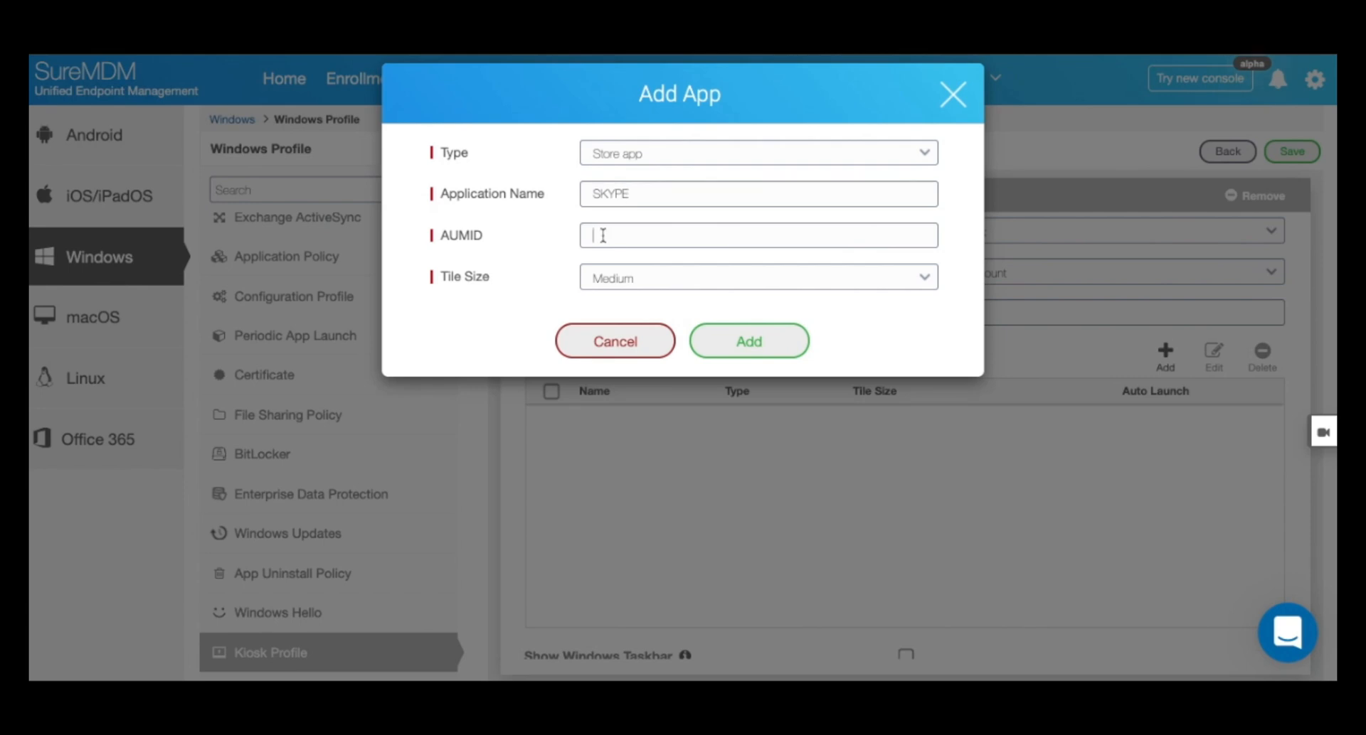
{"action": "left_click", "coordinate": [755, 278]}
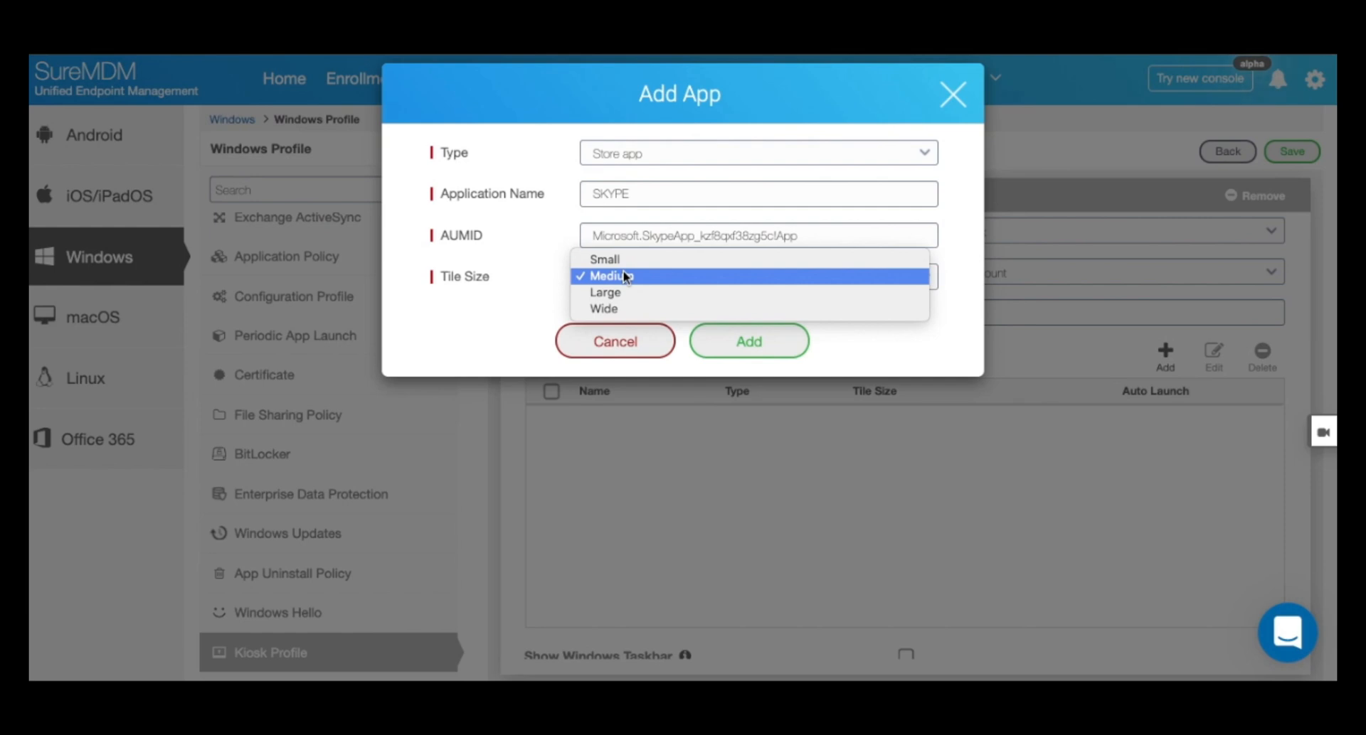
{"action": "left_click", "coordinate": [610, 276]}
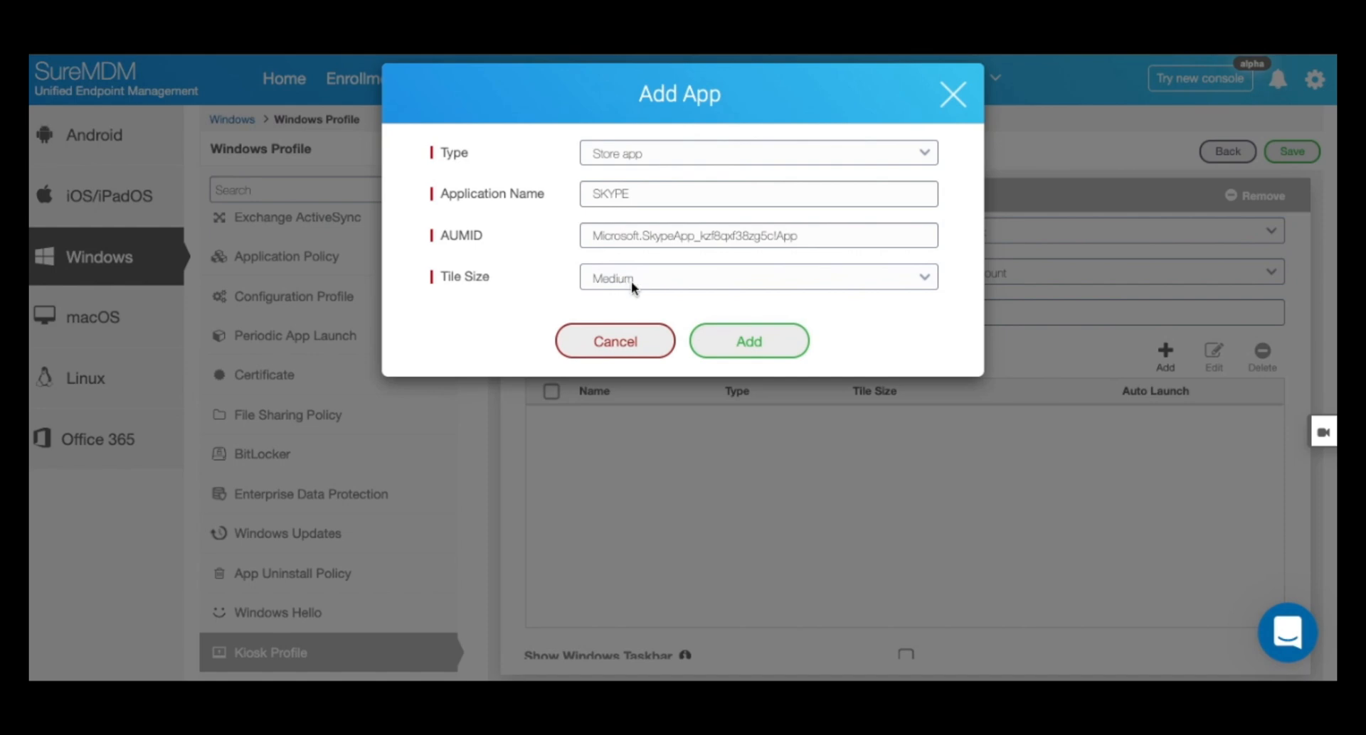
{"action": "left_click", "coordinate": [748, 341]}
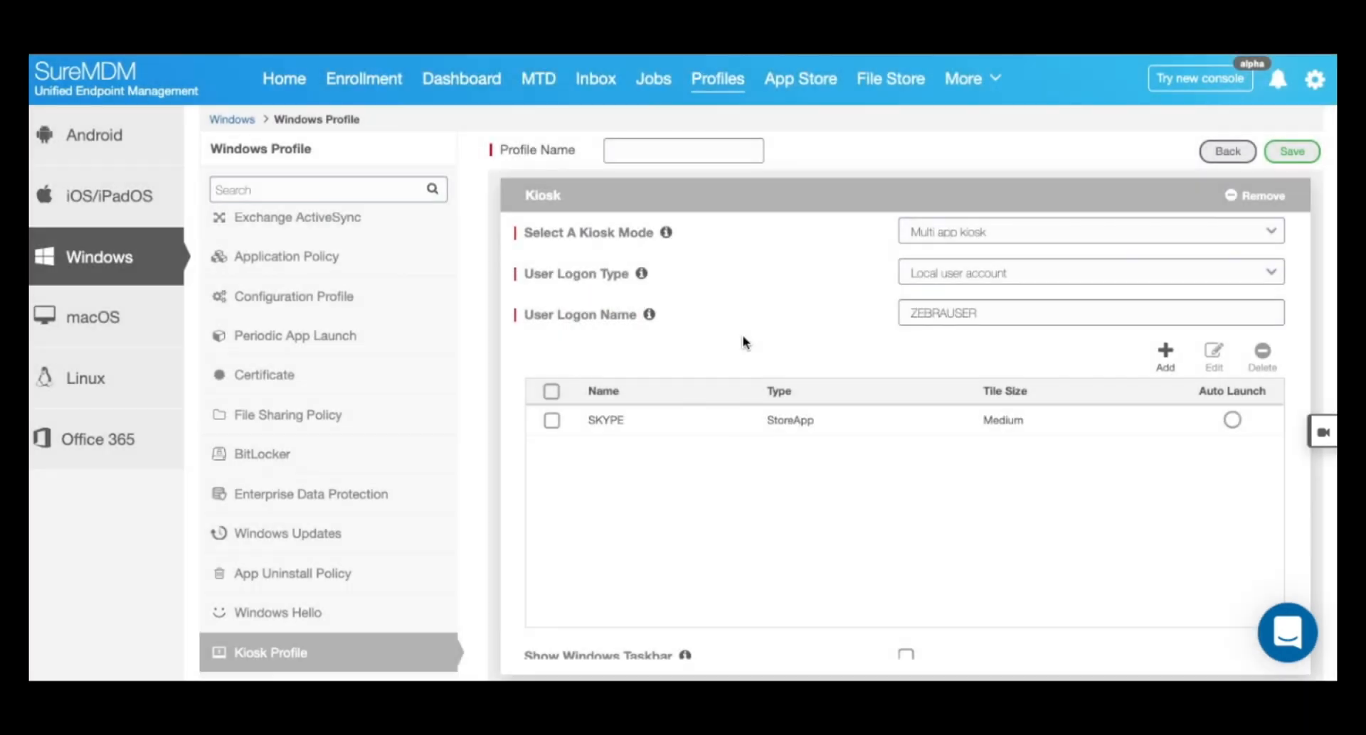
{"action": "scroll", "scroll_direction": "down", "scroll_amount": 3}
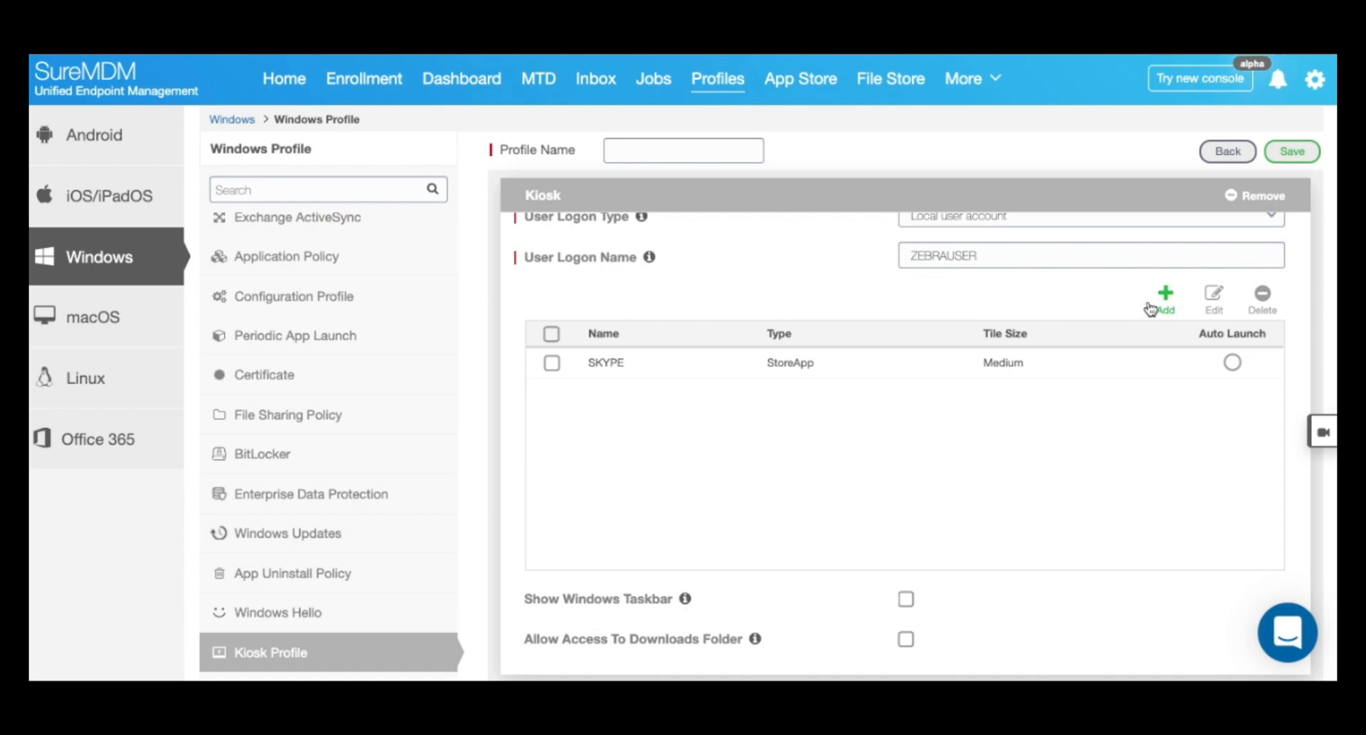
{"action": "mouse_move", "coordinate": [1160, 308]}
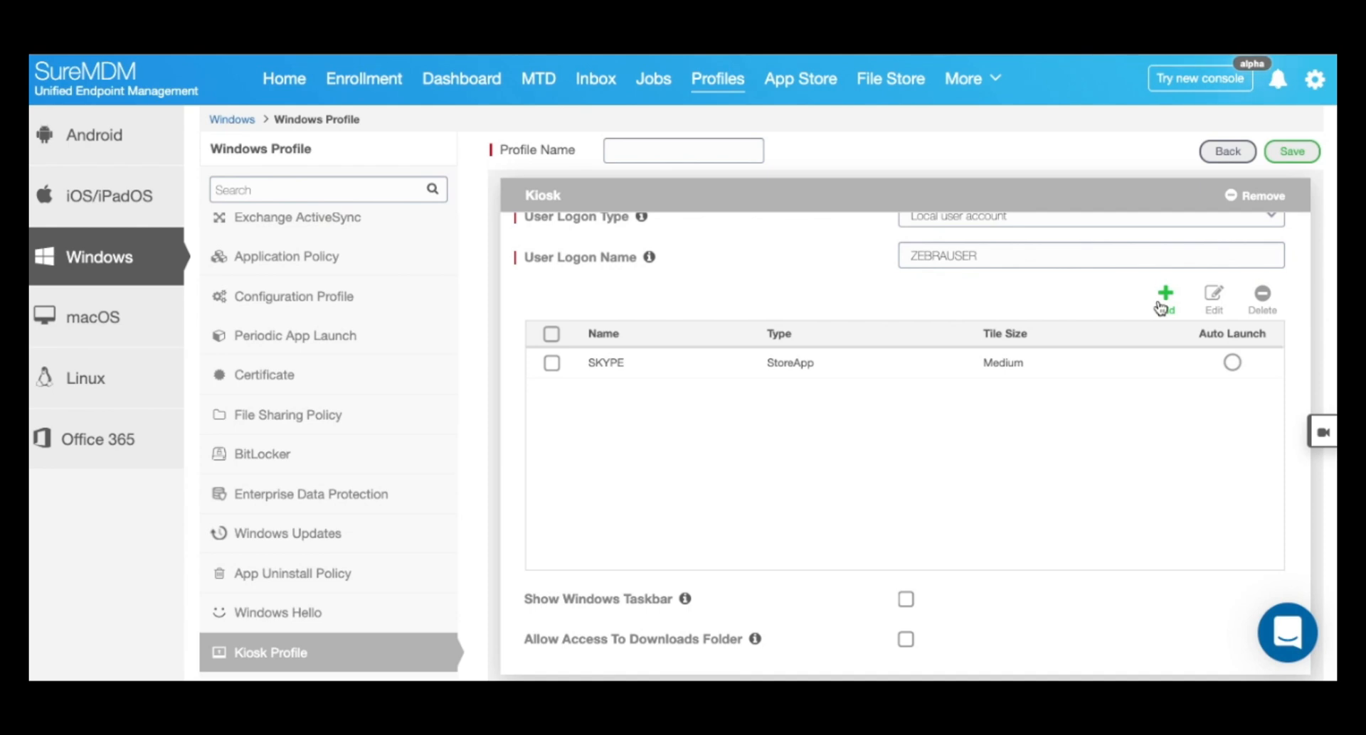
{"action": "left_click", "coordinate": [1165, 293]}
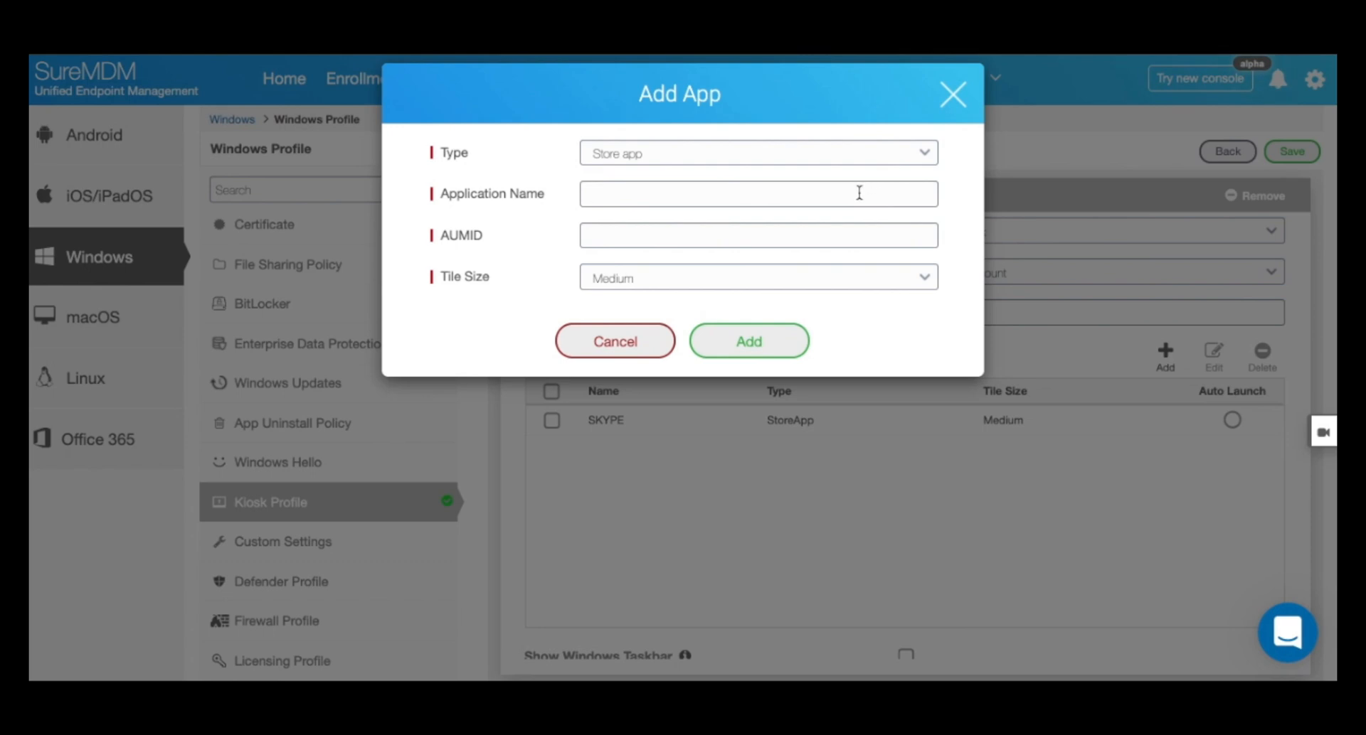
{"action": "type", "text": "Sling"}
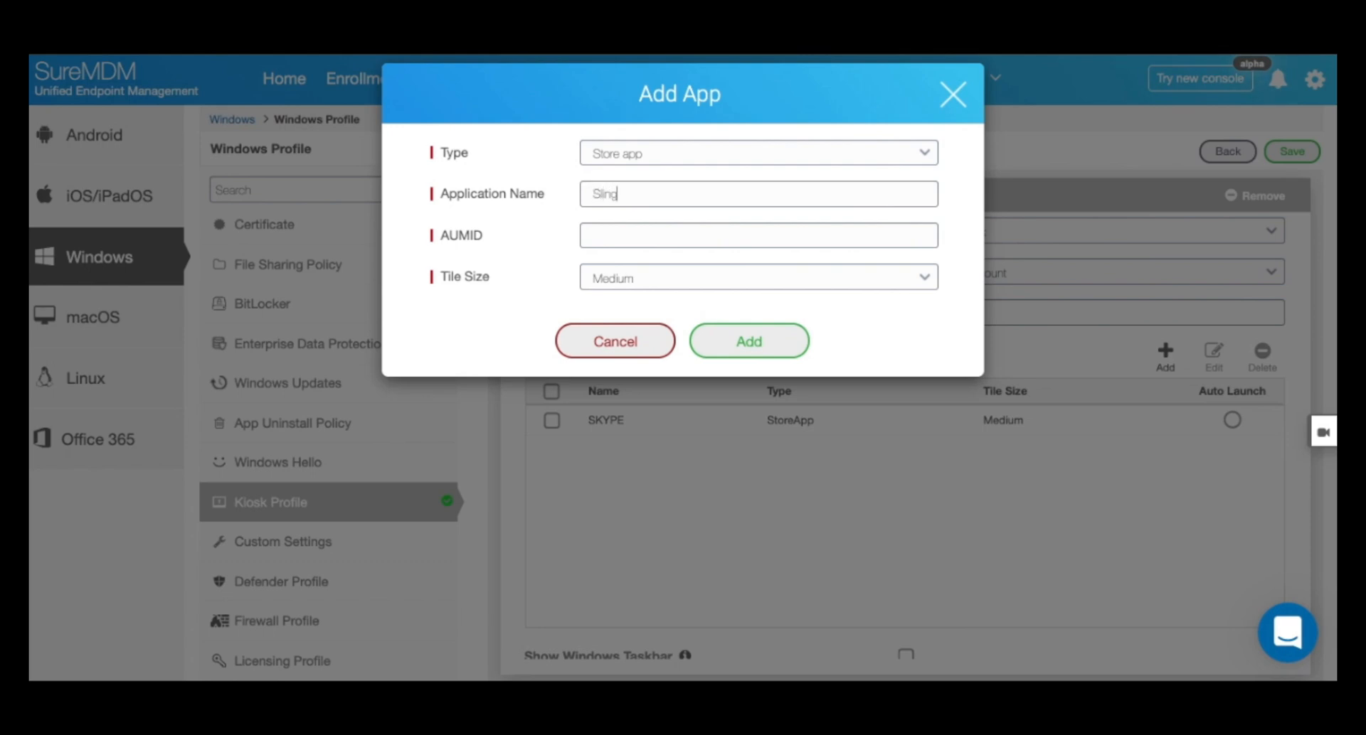
{"action": "type", "text": "TV"}
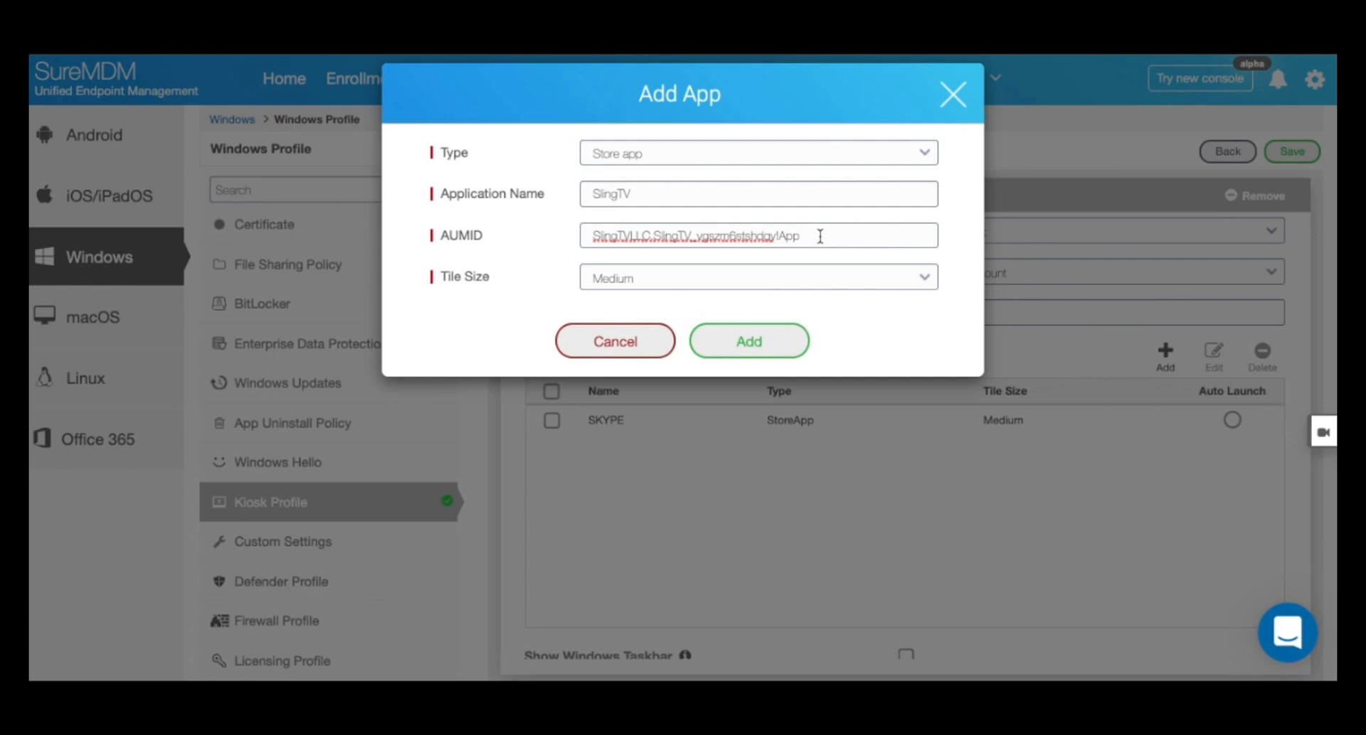
{"action": "left_click", "coordinate": [747, 342]}
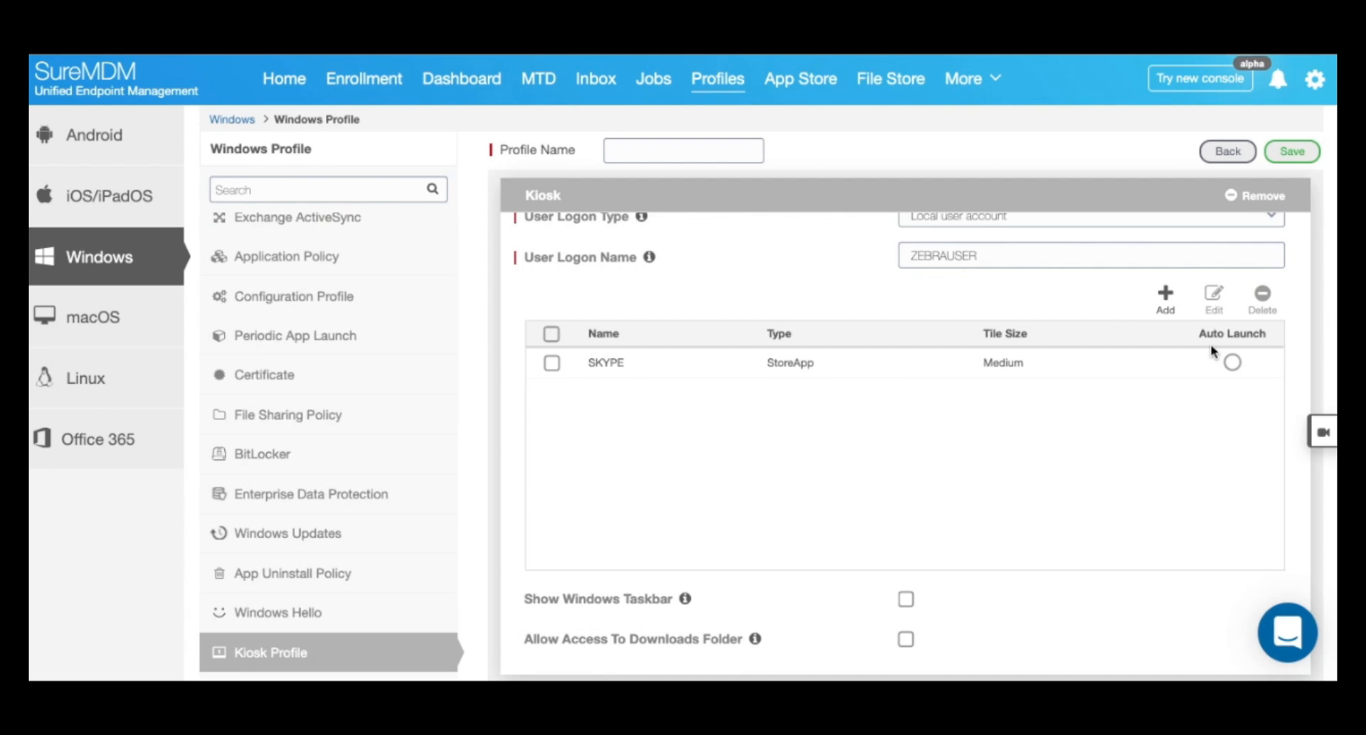
{"action": "mouse_move", "coordinate": [1246, 345]}
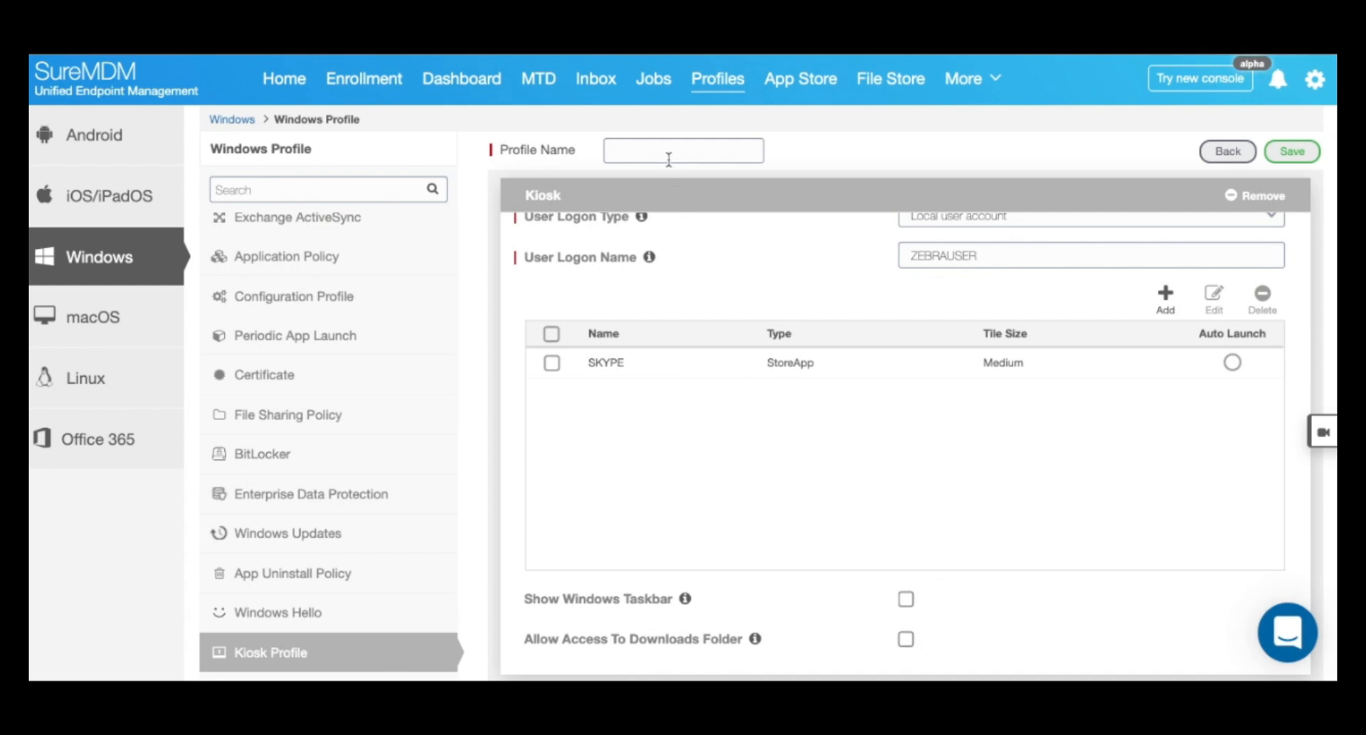
Name the profile 'Kiosk Profile' and save it to the profiles list
{"action": "type", "text": "K"}
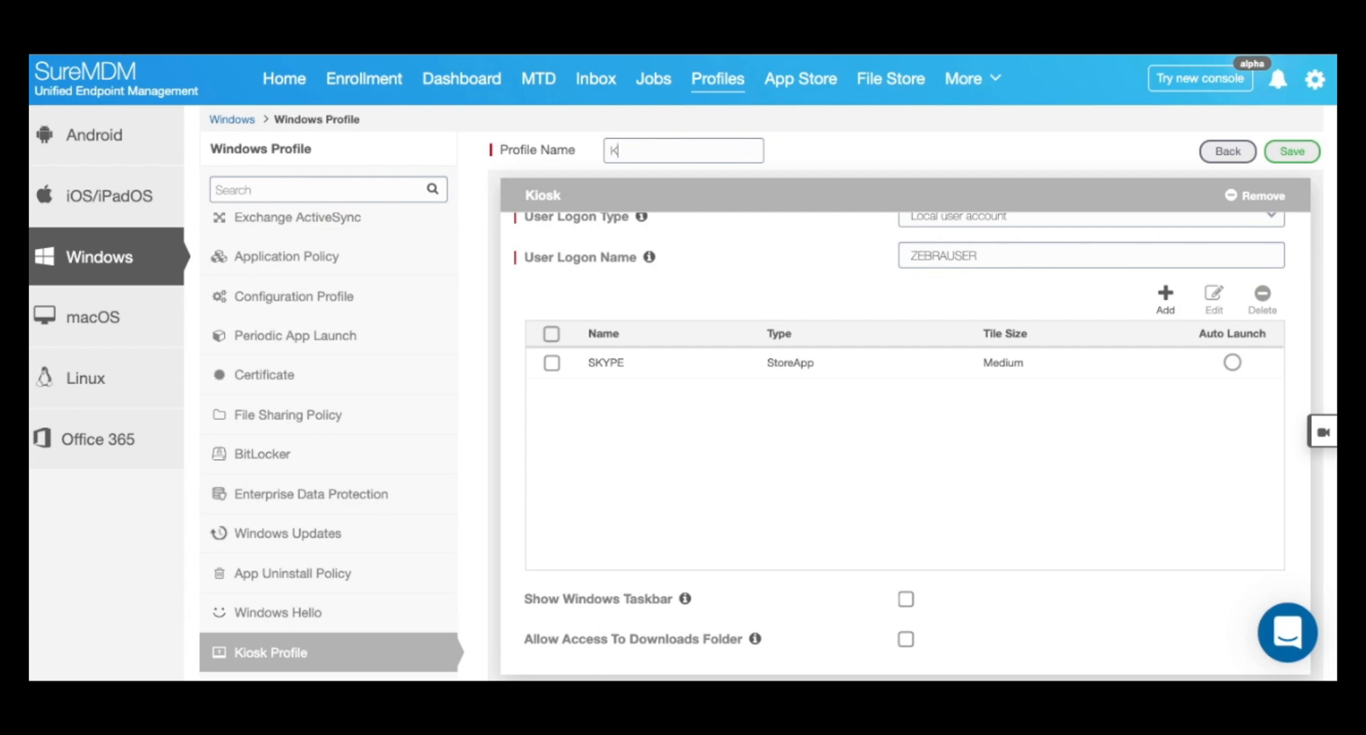
{"action": "type", "text": "iosk Profile"}
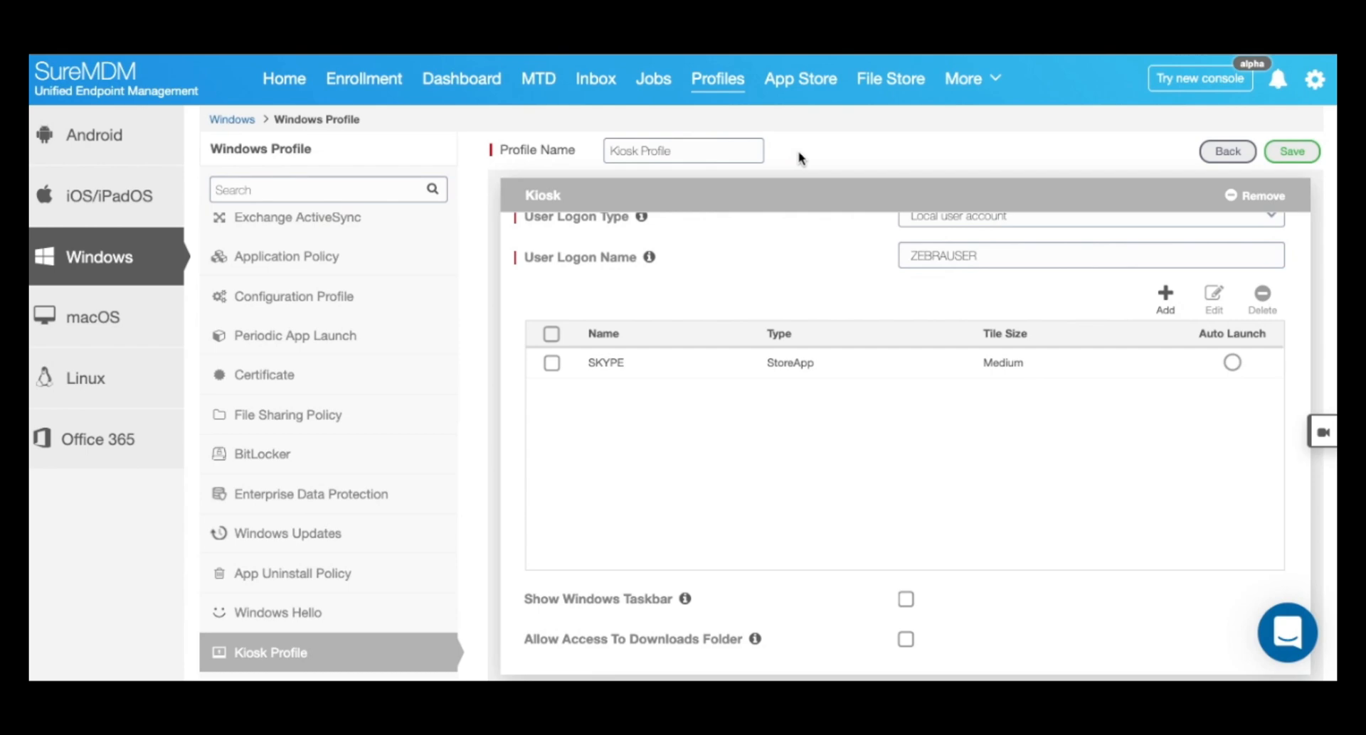
{"action": "left_click", "coordinate": [1292, 152]}
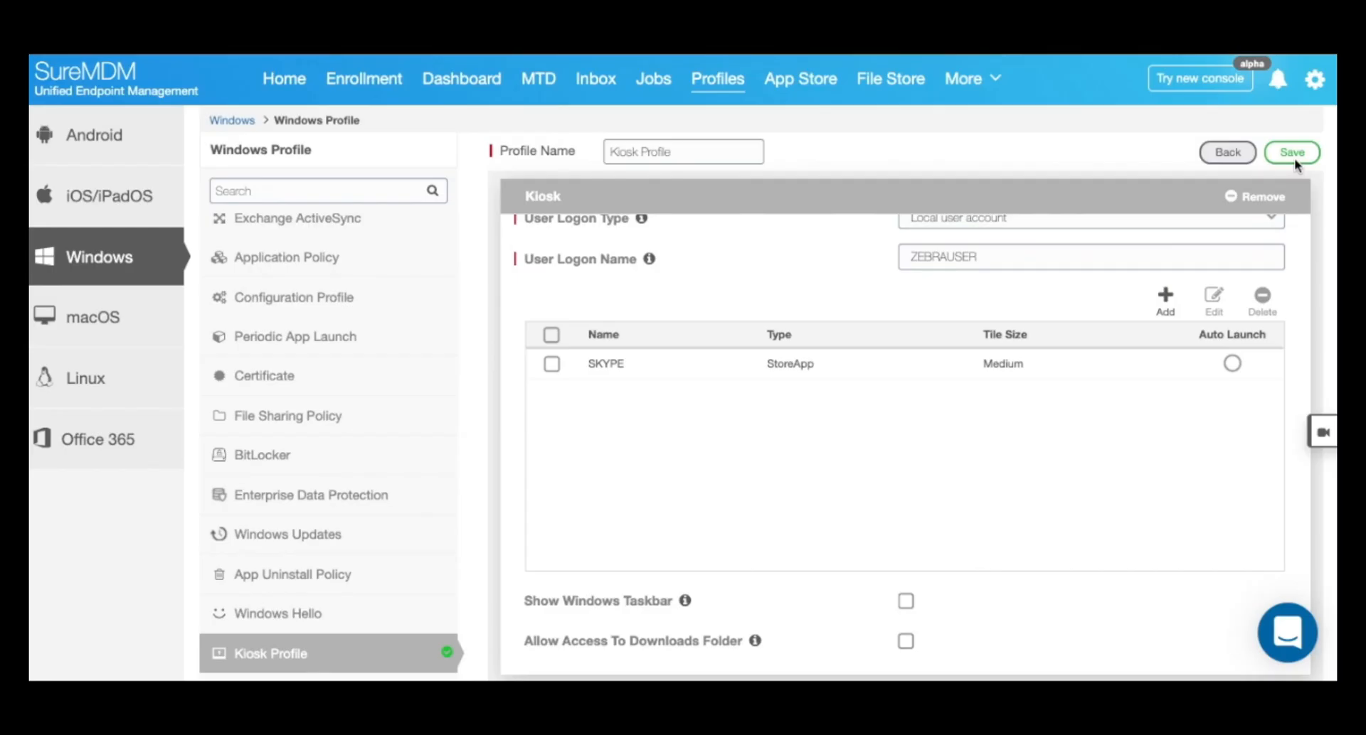
{"action": "left_click", "coordinate": [1292, 152]}
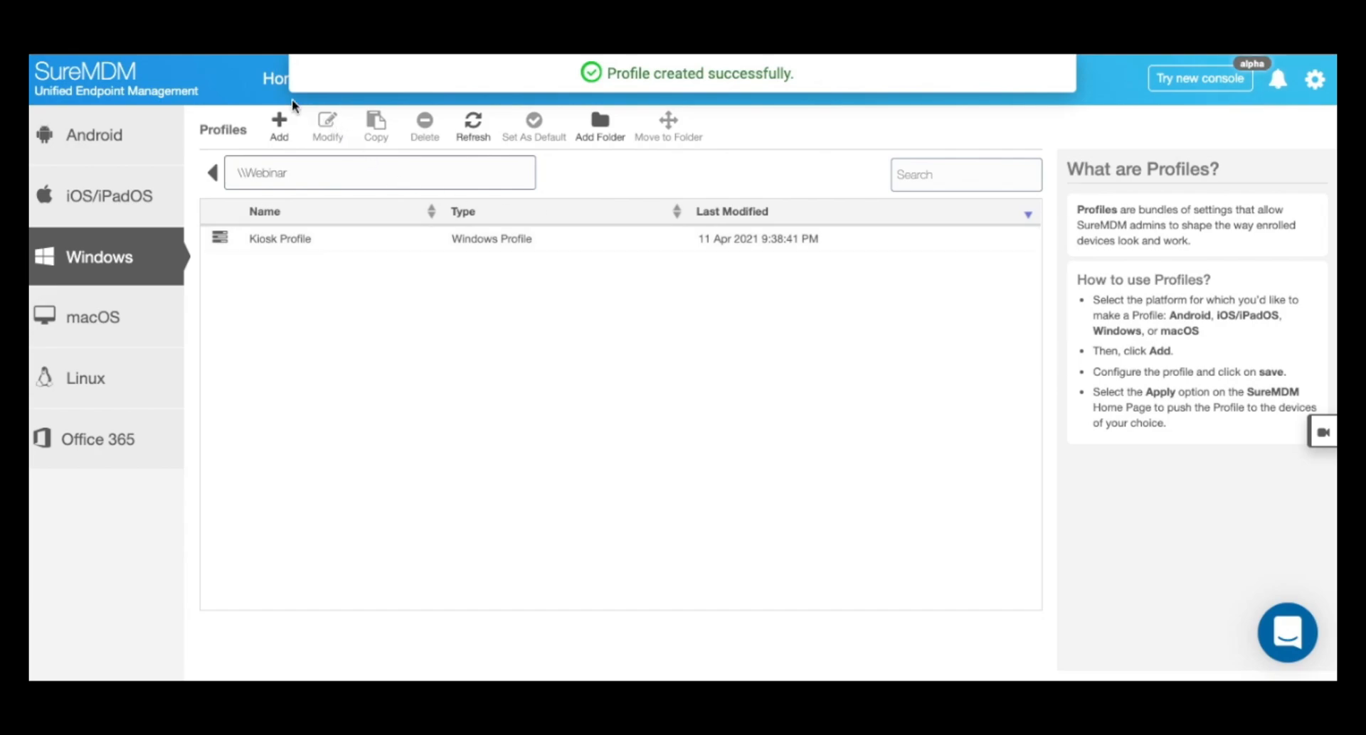
Select the TABLET device on Home and bring up the Apply Job/Profile dialog
{"action": "left_click", "coordinate": [283, 79]}
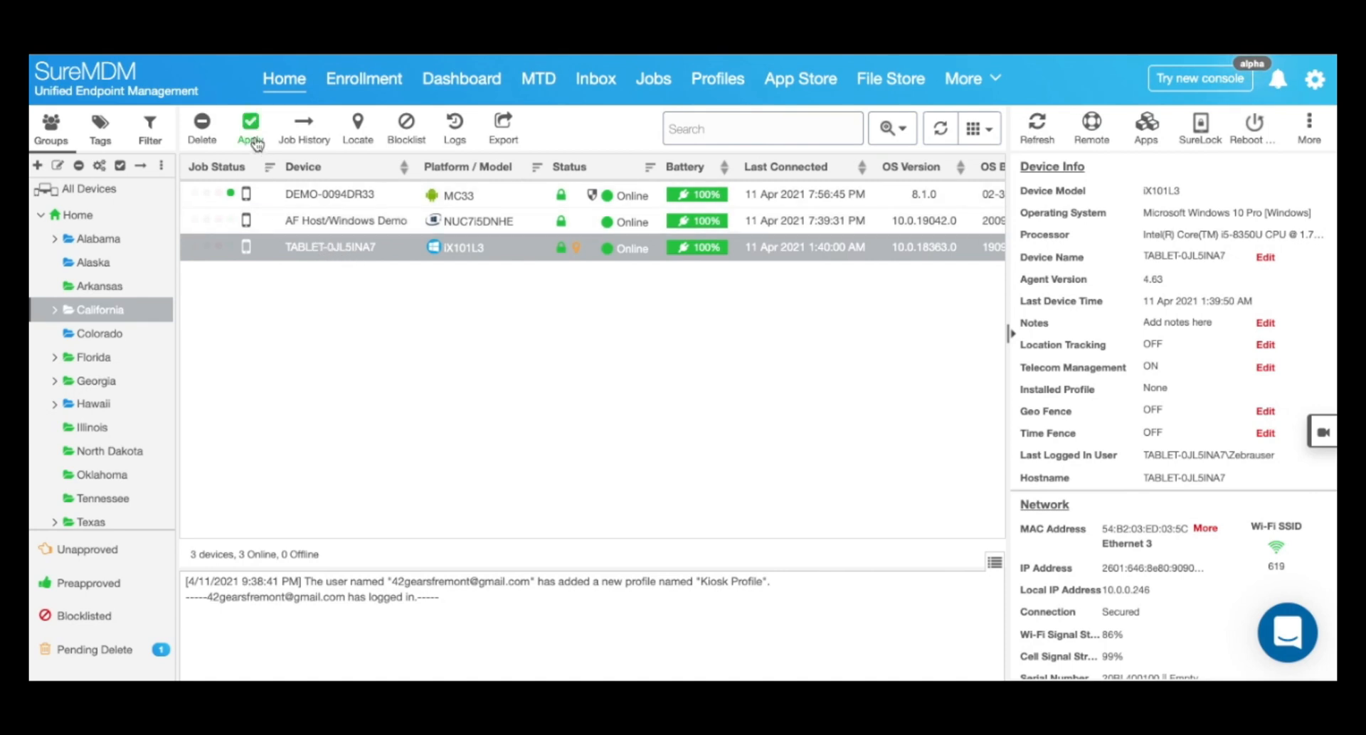
{"action": "left_click", "coordinate": [251, 127]}
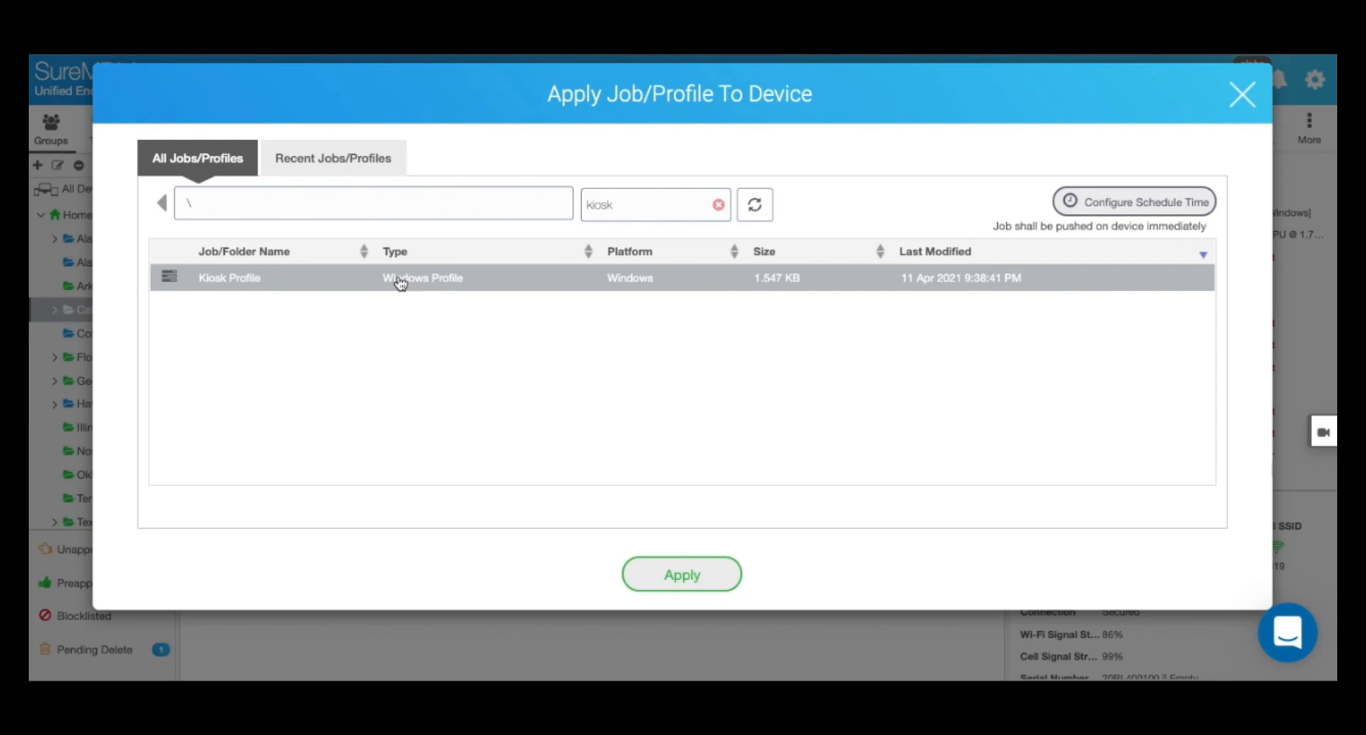